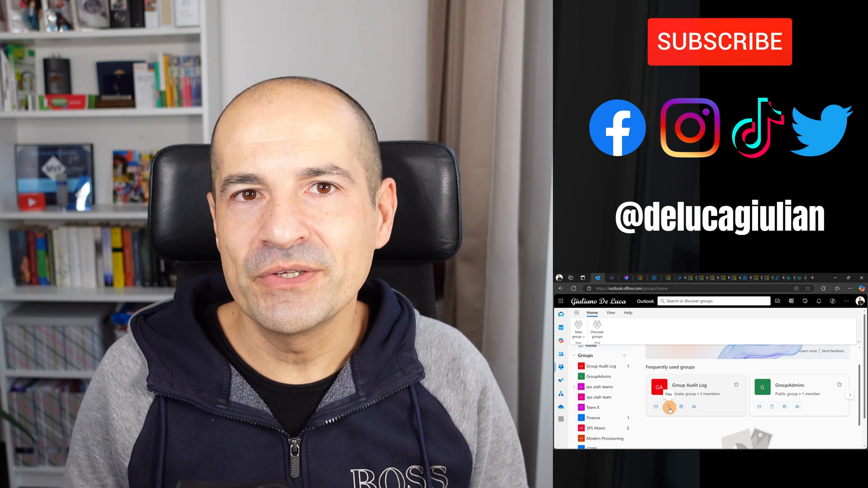
# From the Home ribbon, search Discover groups for 'sps'
pyautogui.click(719, 41)
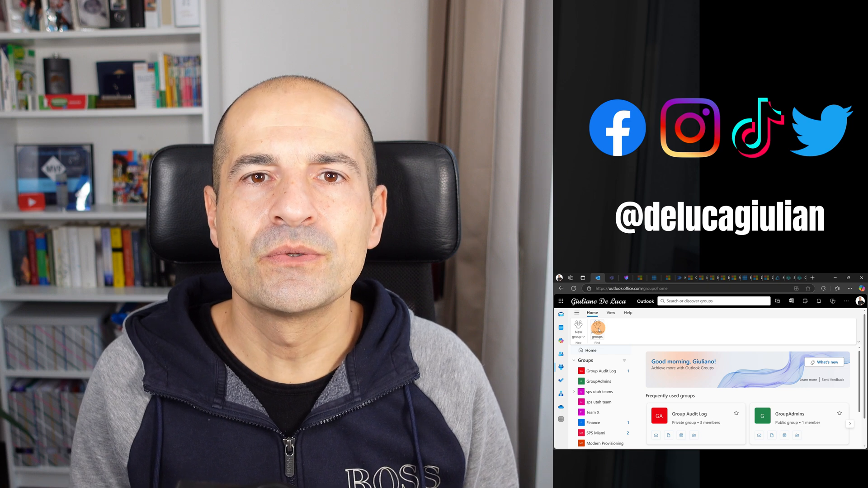
pyautogui.click(597, 329)
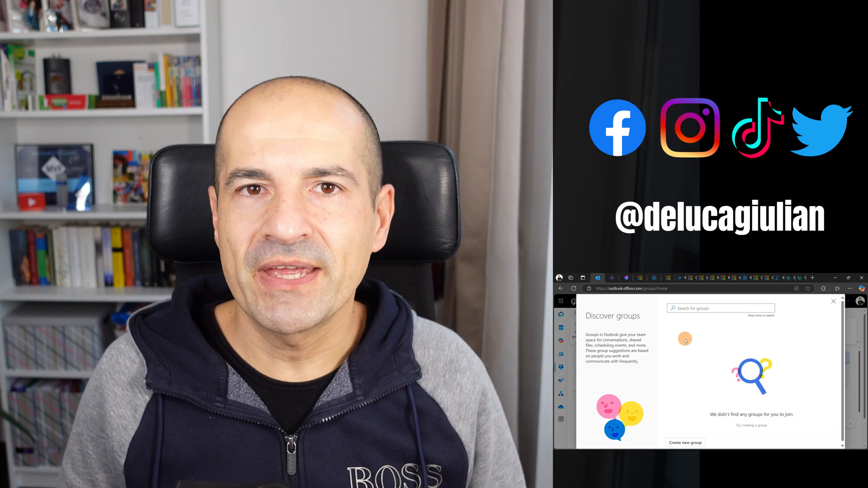
pyautogui.click(720, 307)
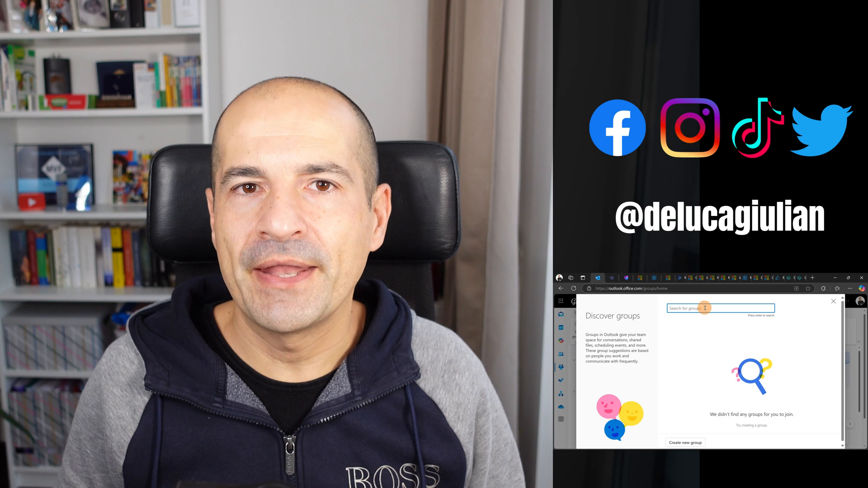
pyautogui.write('sps')
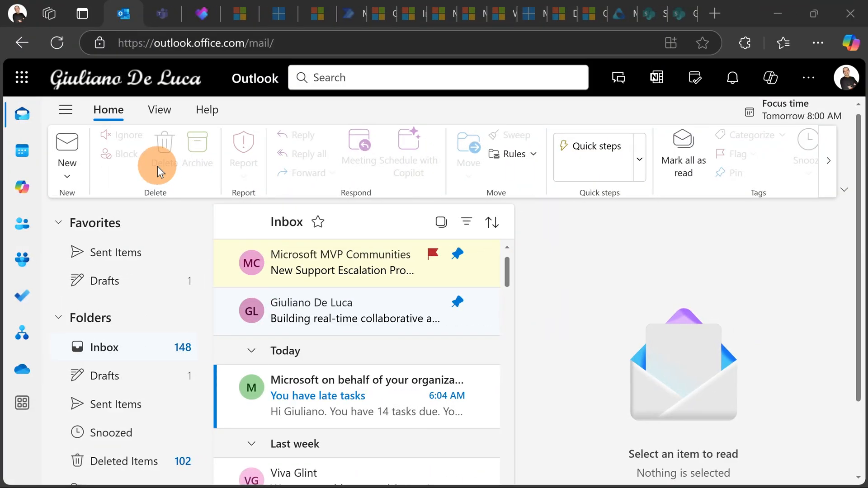
pyautogui.moveTo(22, 260)
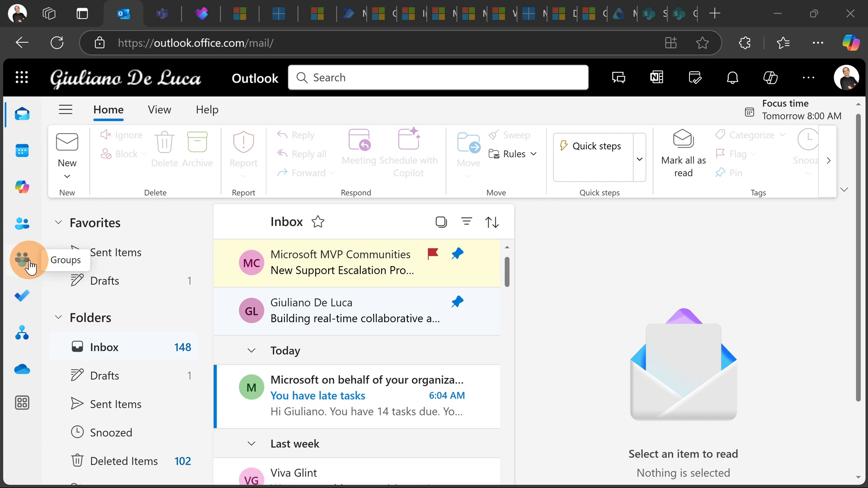
# Go to Groups, find Group Audit Log under Frequently used groups and view its mail
pyautogui.click(22, 260)
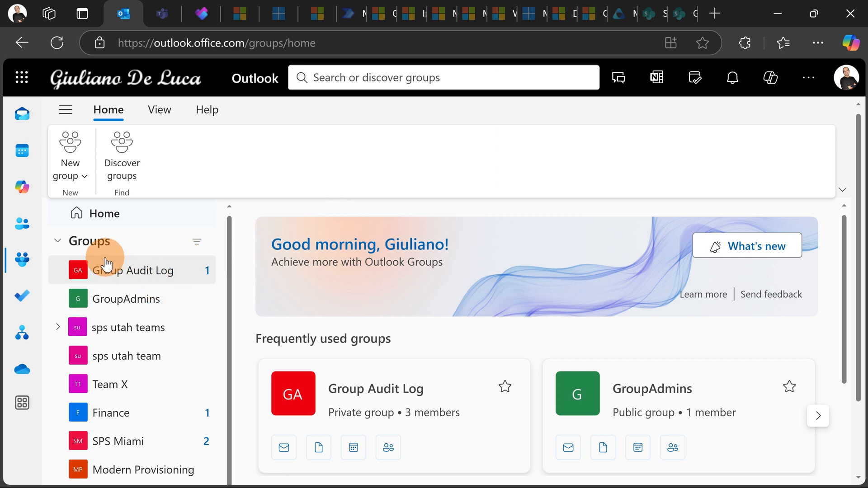
pyautogui.scroll(-3)
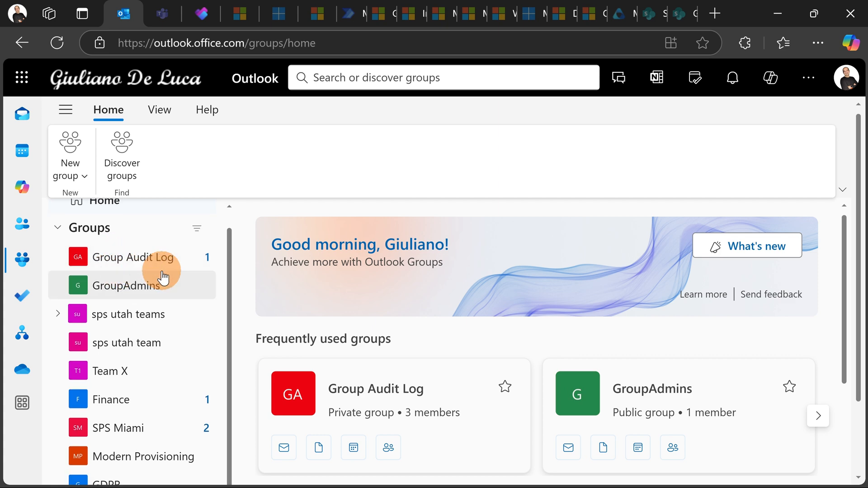
pyautogui.scroll(-3)
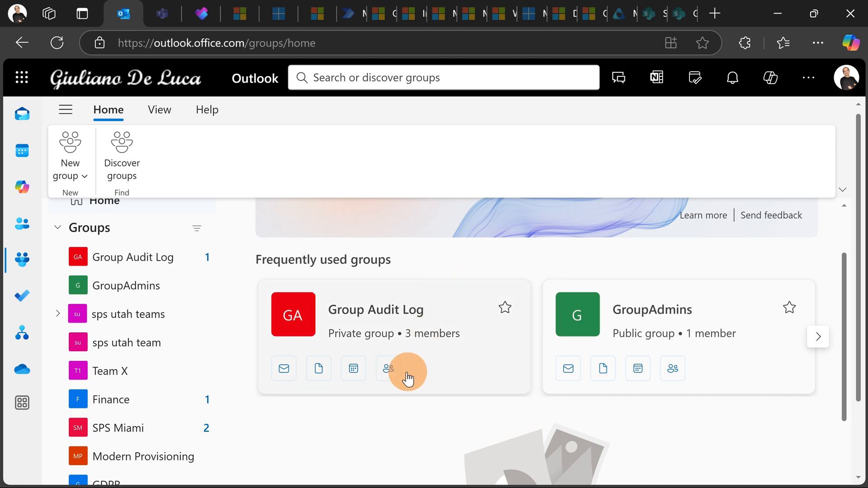
pyautogui.moveTo(353, 369)
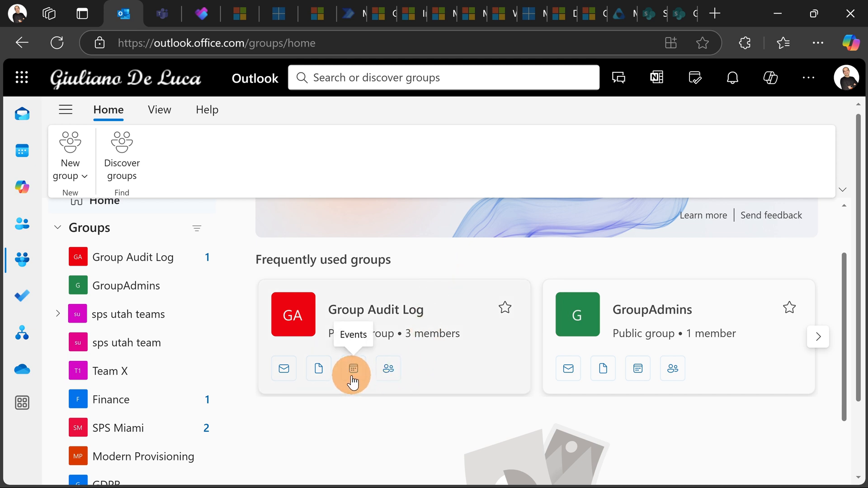
pyautogui.moveTo(405, 327)
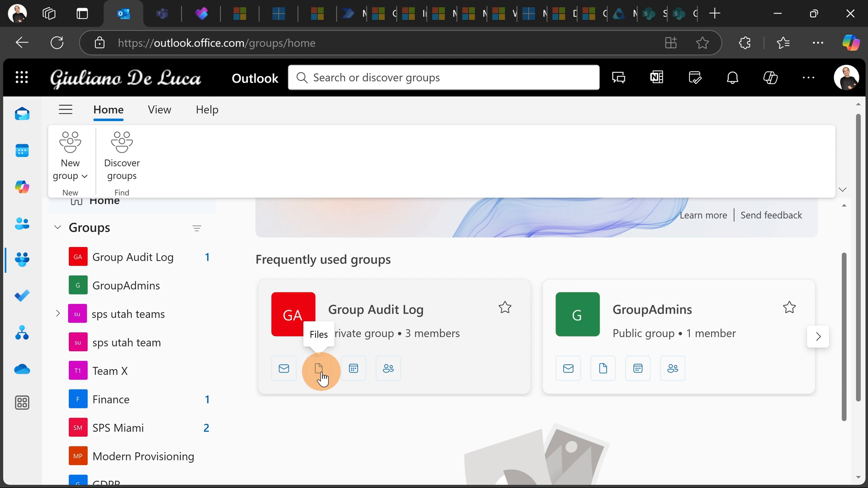
pyautogui.moveTo(284, 369)
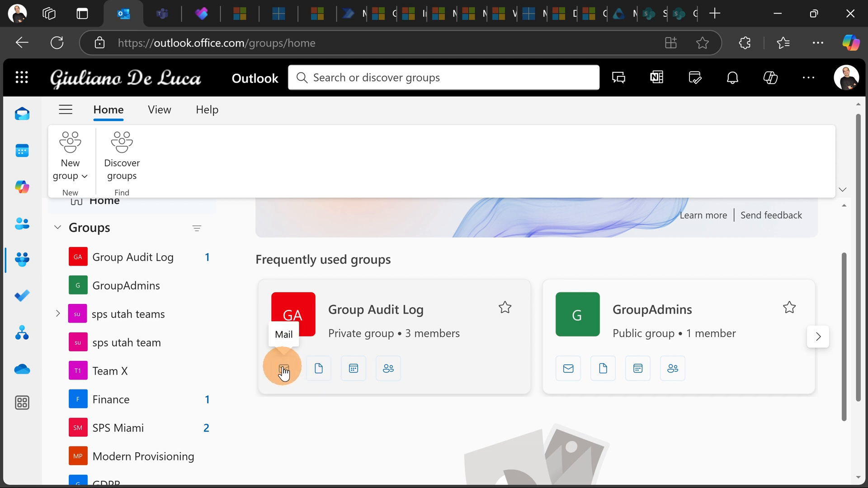
pyautogui.click(283, 369)
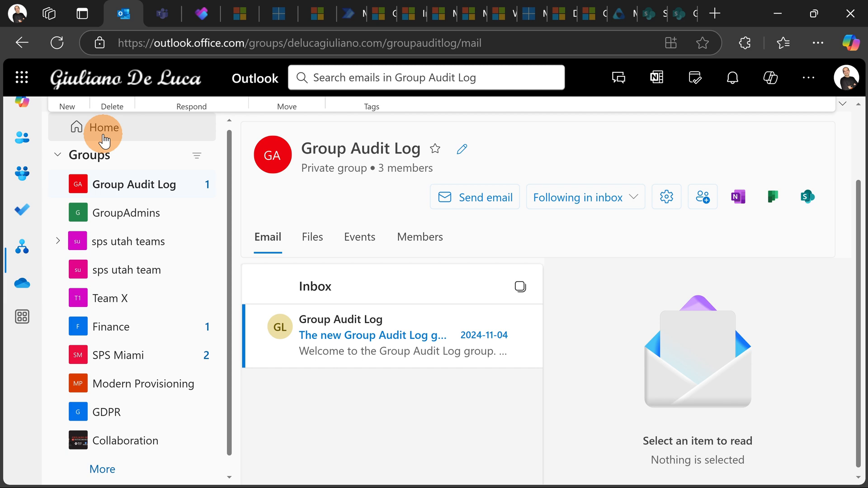
# From the groups home, search Discover groups for 'sps' and review the results
pyautogui.click(103, 128)
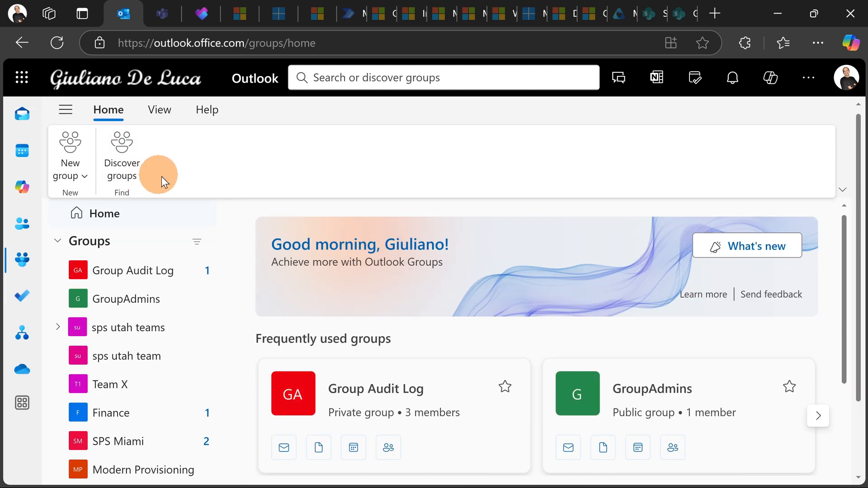
pyautogui.moveTo(157, 186)
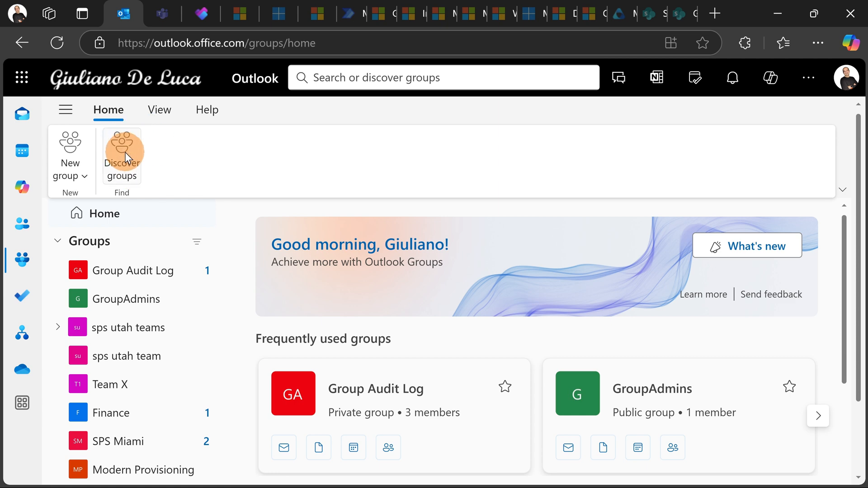
pyautogui.click(121, 157)
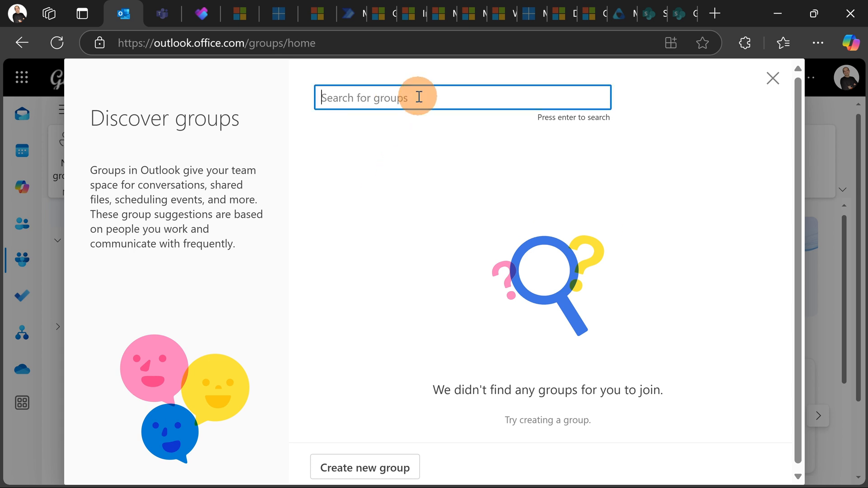
pyautogui.write('sps')
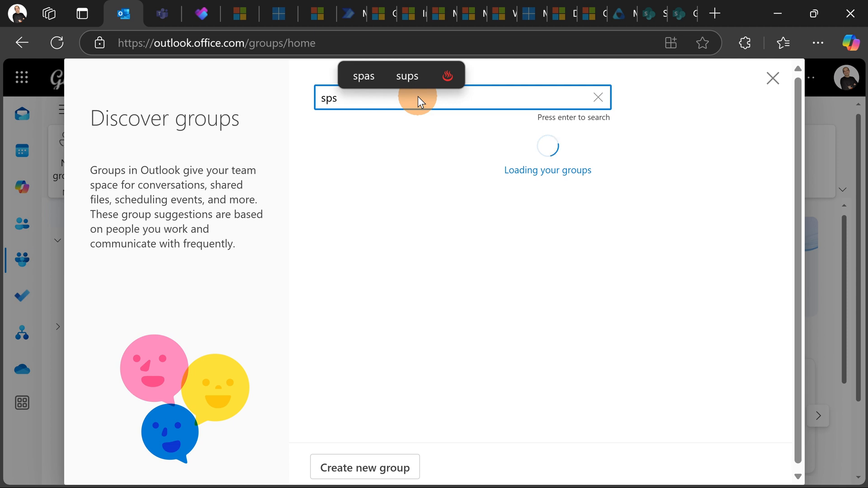
pyautogui.press('enter')
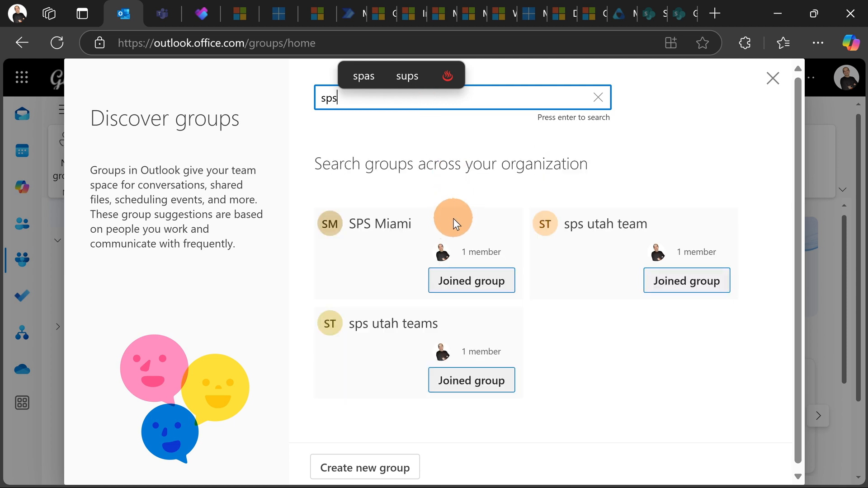
pyautogui.moveTo(557, 291)
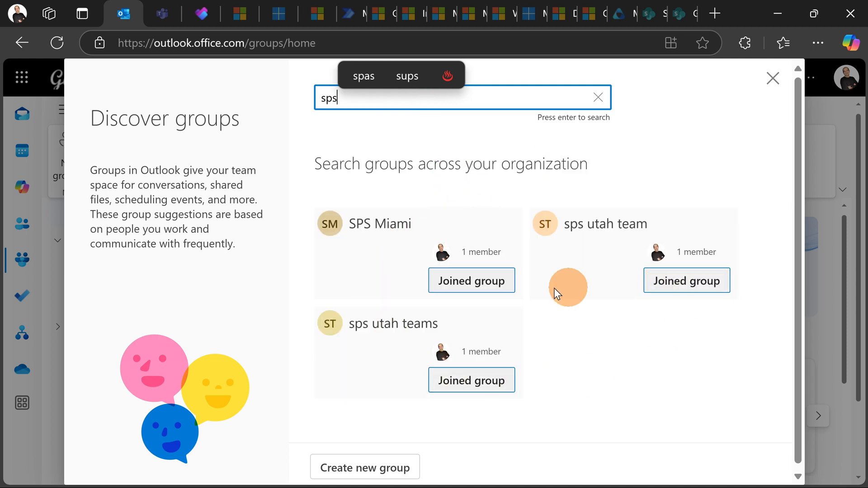
pyautogui.moveTo(534, 331)
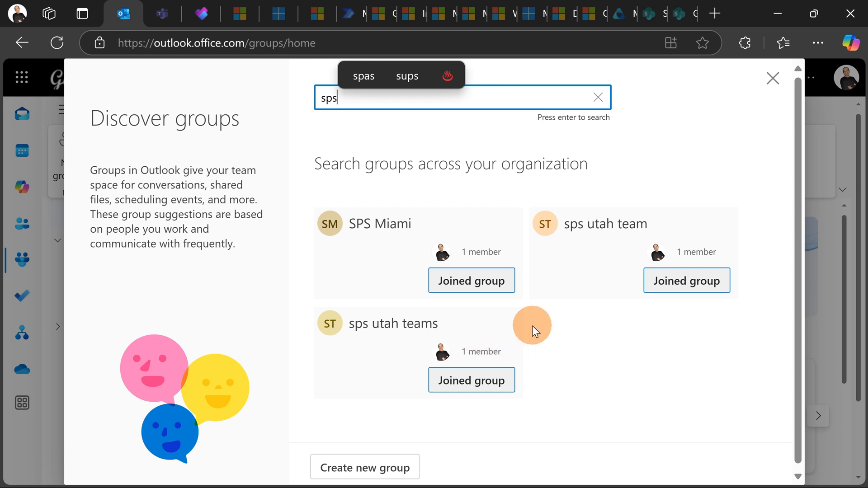
# Clear the 'sps' search so Discover groups shows no groups to join
pyautogui.click(534, 327)
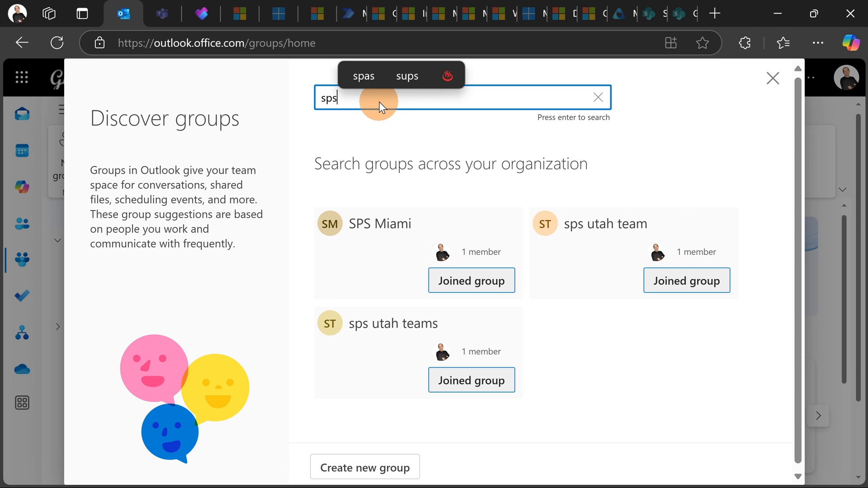
pyautogui.press('Backspace')
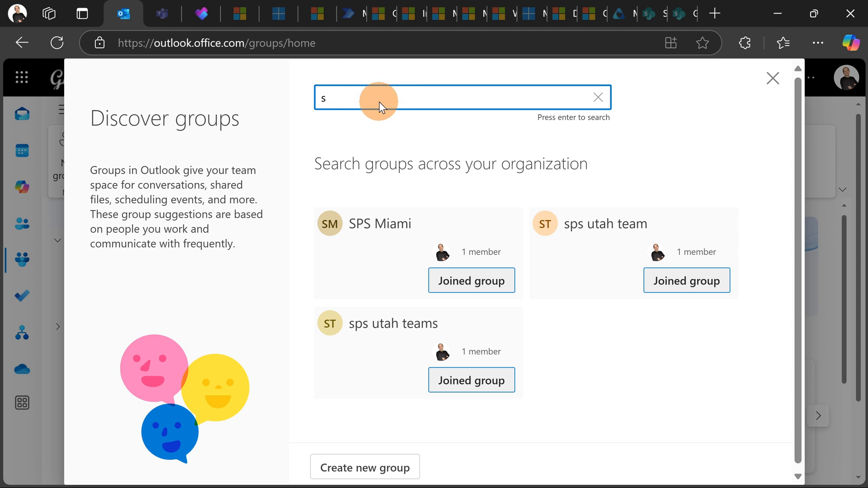
pyautogui.click(598, 97)
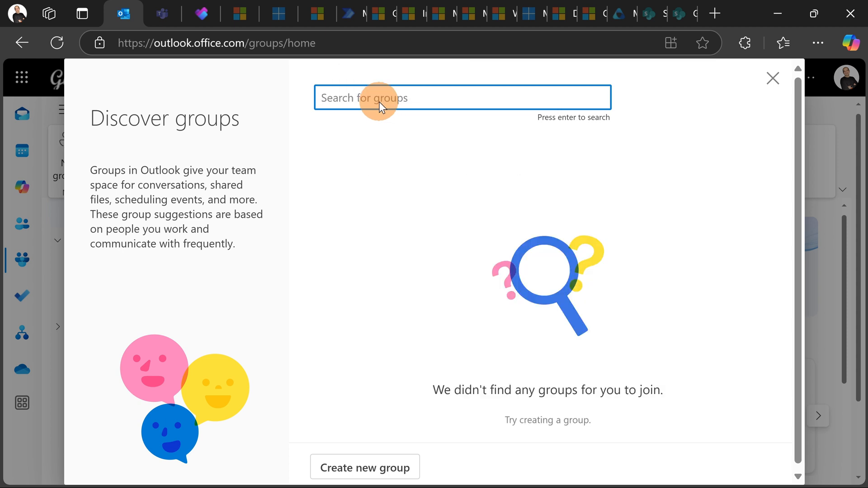
pyautogui.moveTo(475, 167)
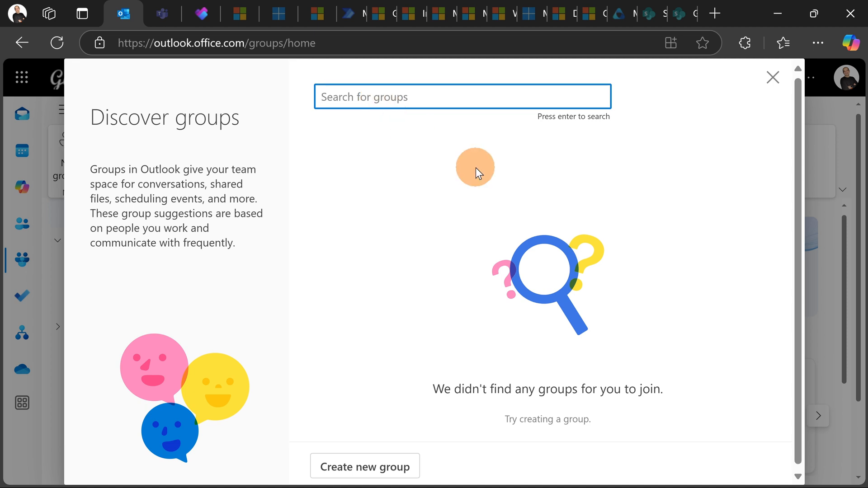
pyautogui.moveTo(461, 254)
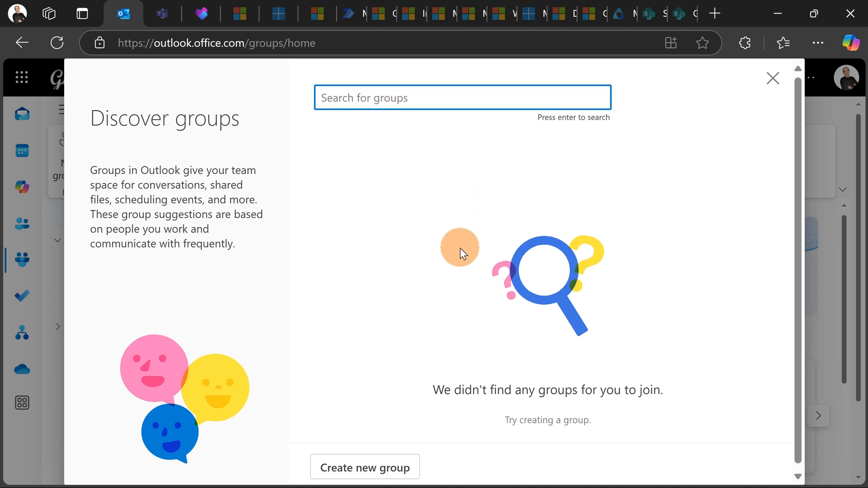
pyautogui.click(462, 98)
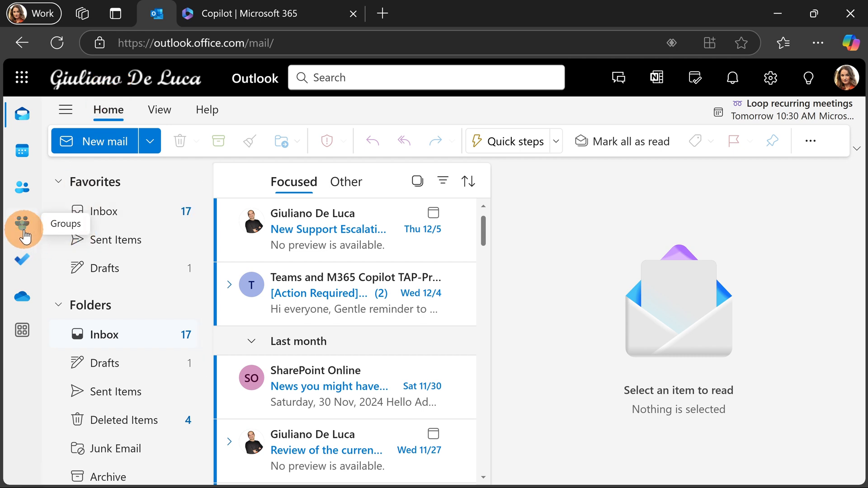
# Go to Groups and join the suggested External Partners group from Discover groups
pyautogui.click(22, 229)
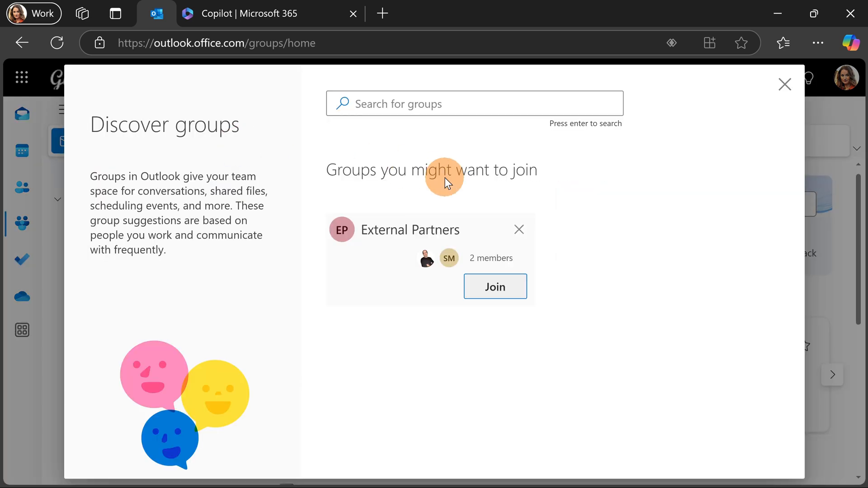
pyautogui.moveTo(530, 202)
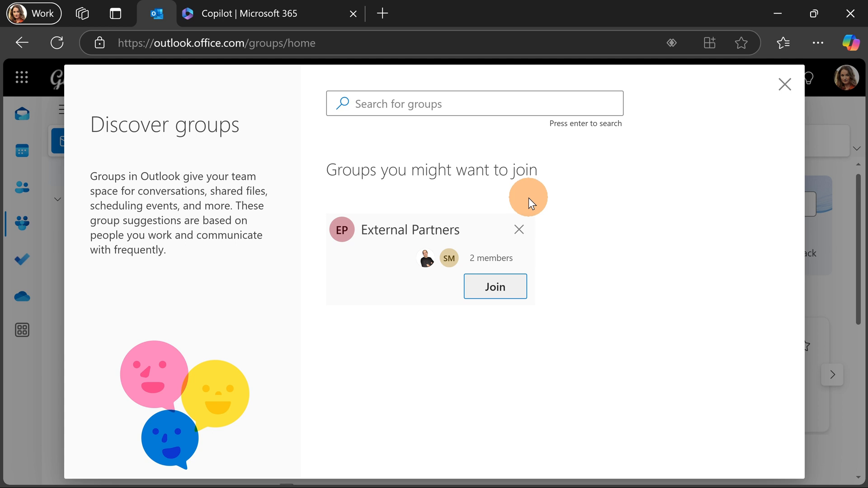
pyautogui.moveTo(483, 269)
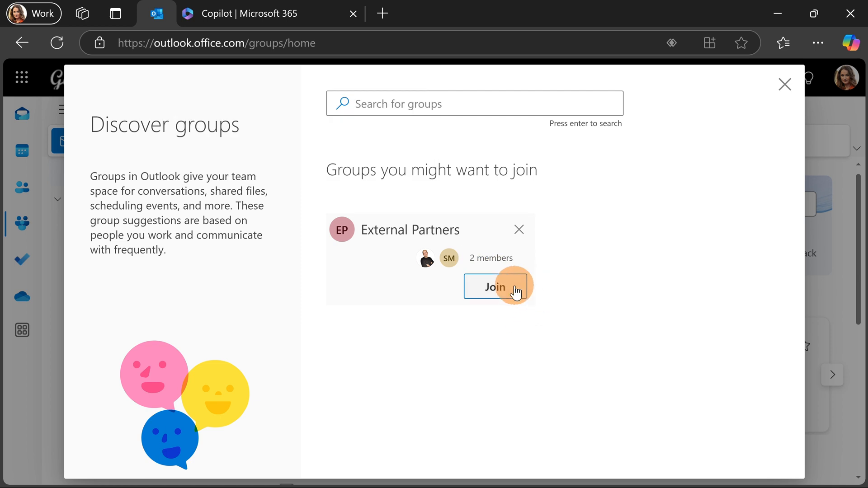
pyautogui.click(494, 286)
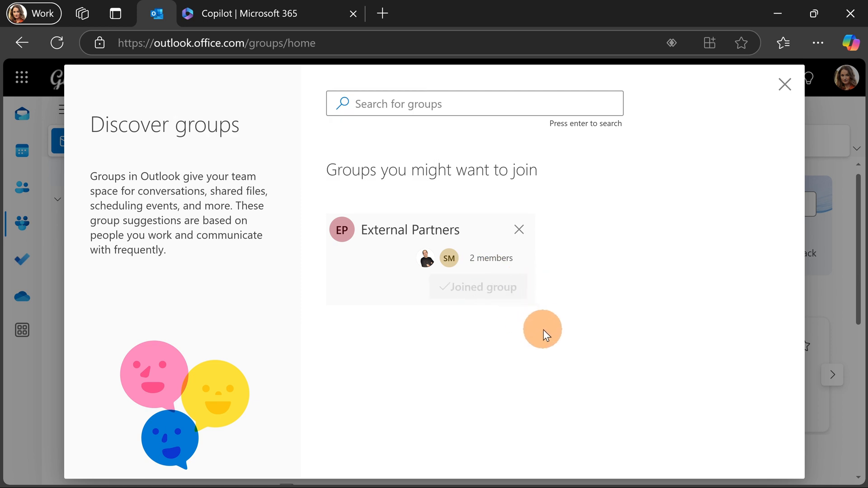
pyautogui.moveTo(554, 316)
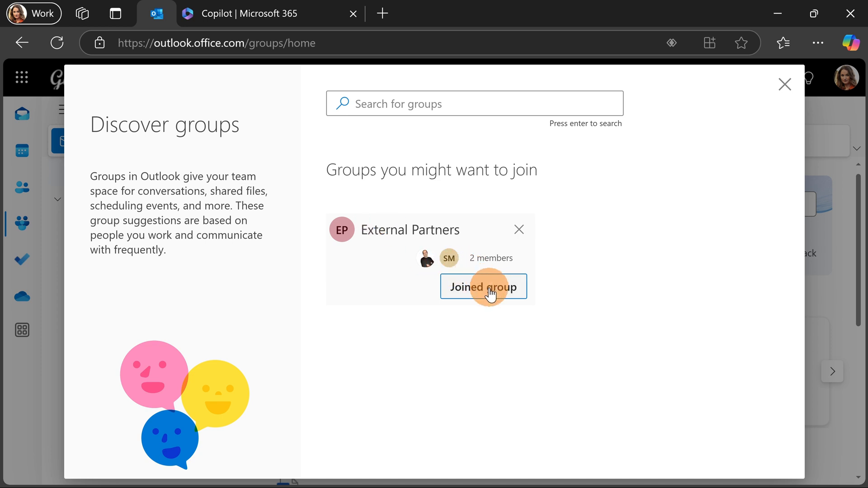
pyautogui.moveTo(595, 212)
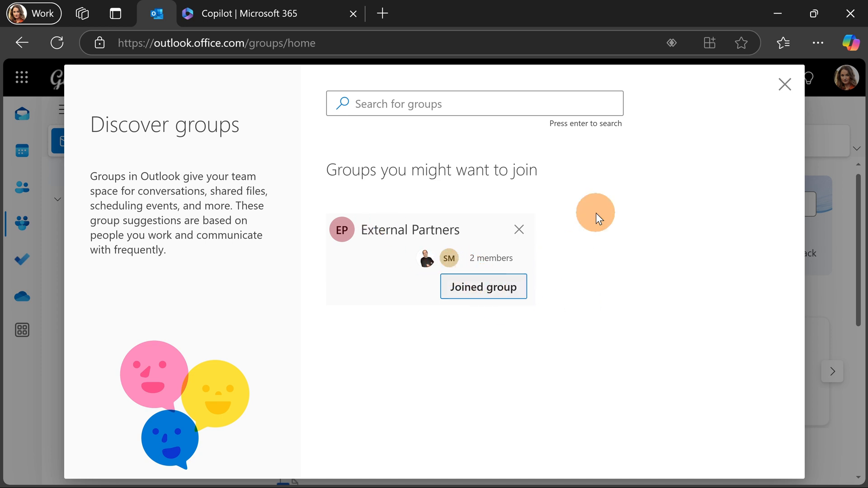
# Search 'sp', send a request to join SPS Miami, then close Discover groups
pyautogui.write('sps')
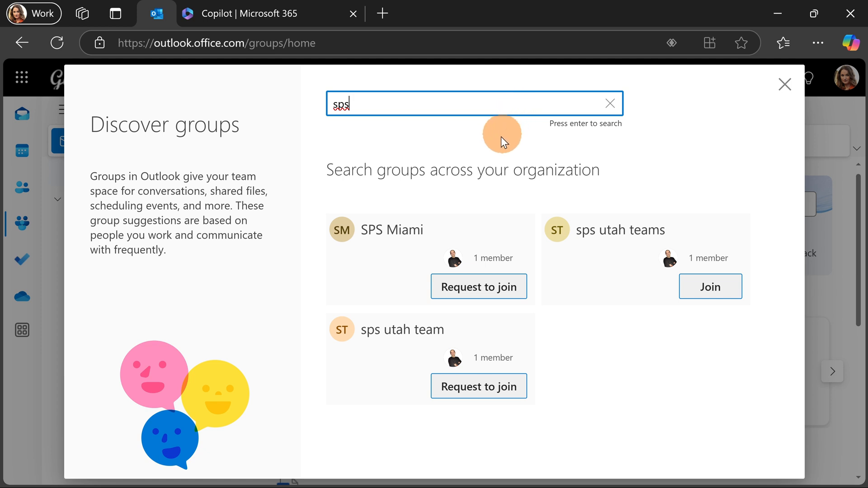
pyautogui.moveTo(470, 237)
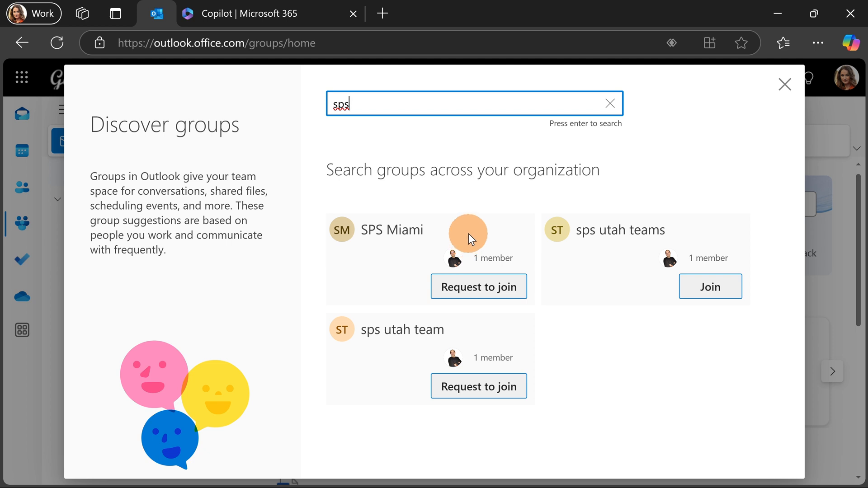
pyautogui.moveTo(422, 238)
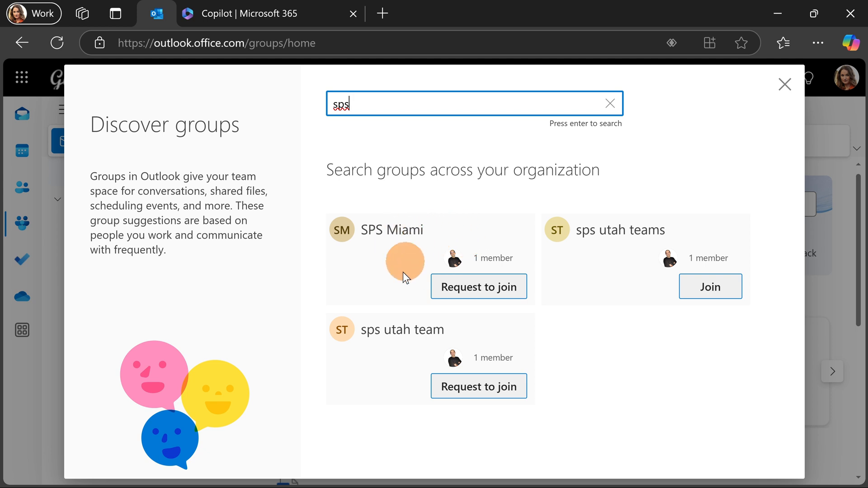
pyautogui.moveTo(391, 312)
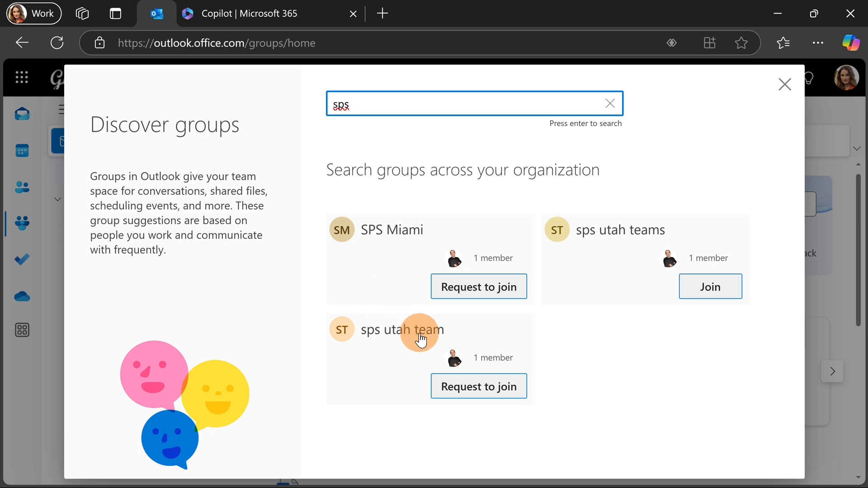
pyautogui.moveTo(478, 286)
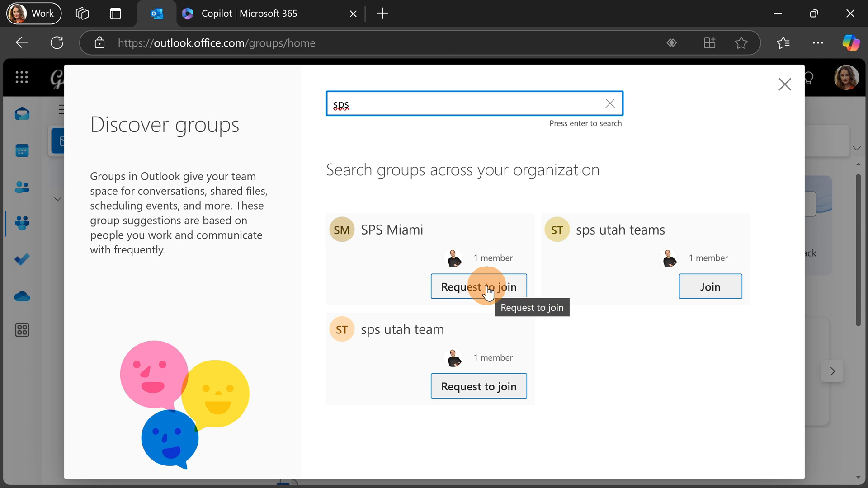
pyautogui.click(477, 287)
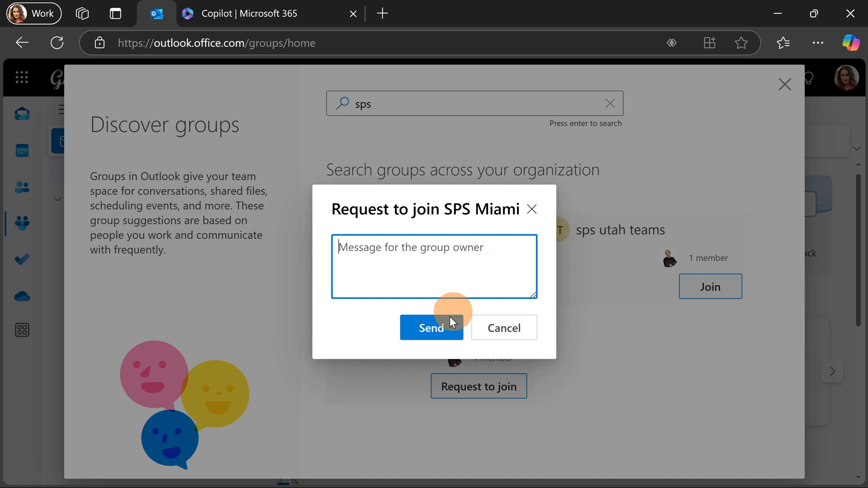
pyautogui.click(430, 327)
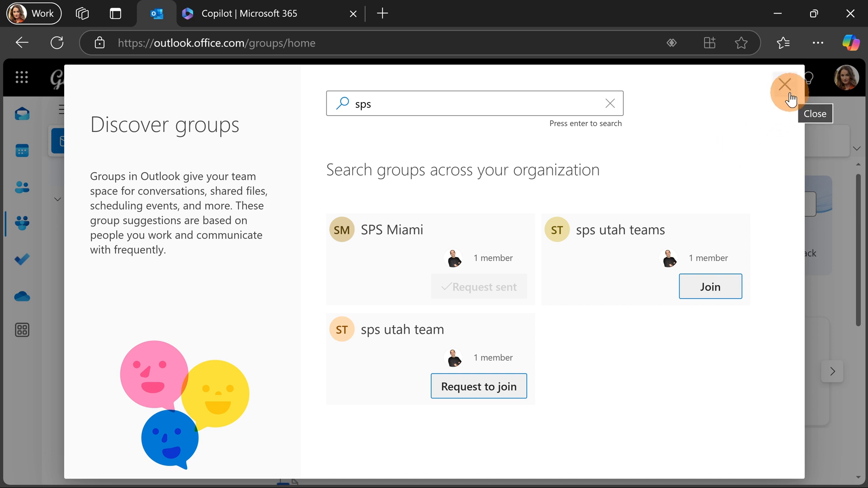
pyautogui.click(479, 286)
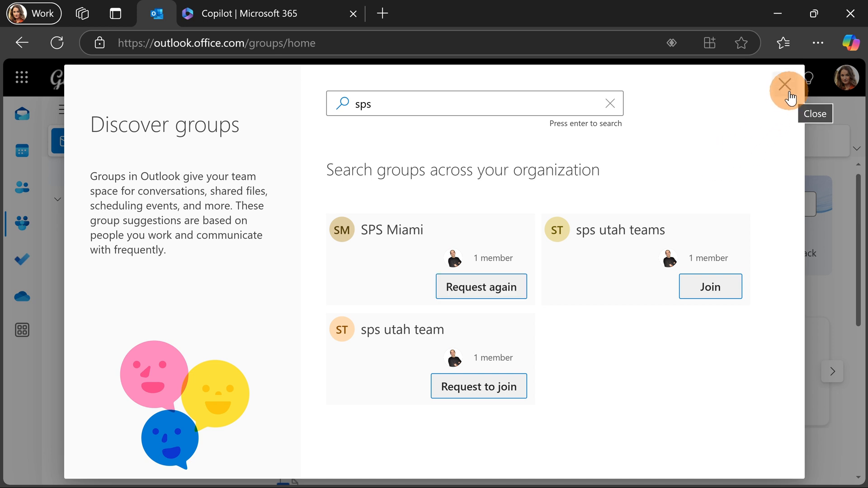
pyautogui.click(786, 84)
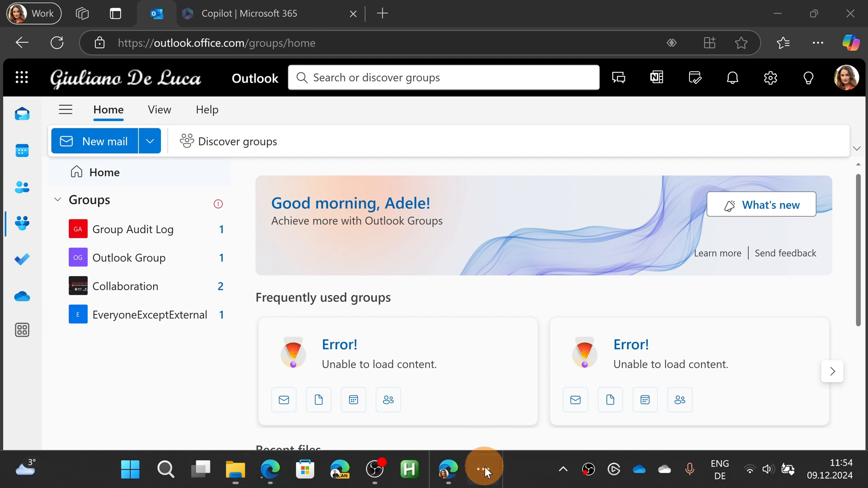
# In the owner's window, read the SPS Miami join request email, then return to Groups
pyautogui.click(236, 142)
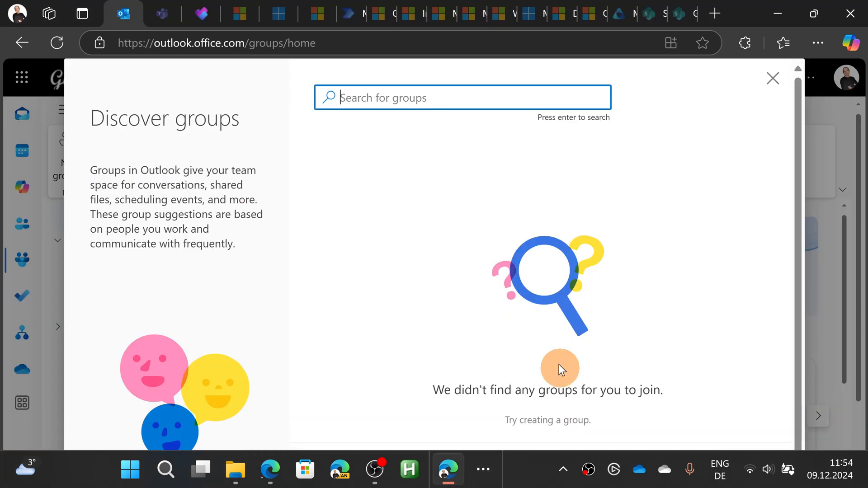
pyautogui.click(773, 78)
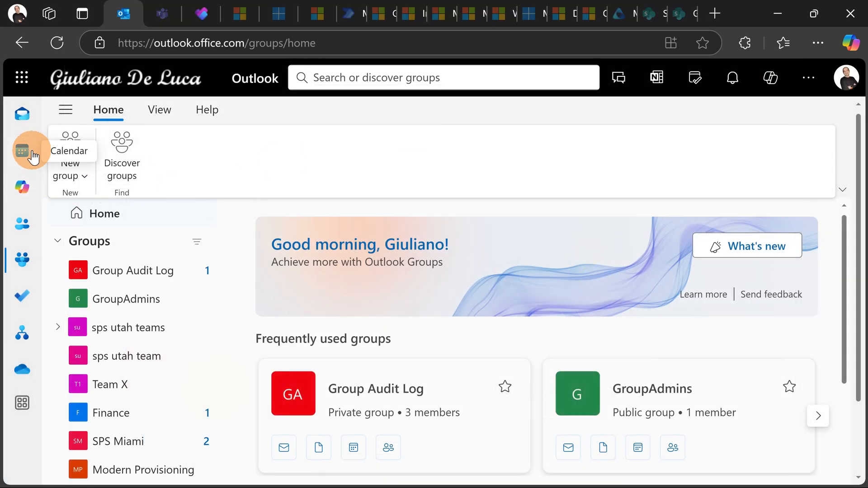
pyautogui.click(22, 114)
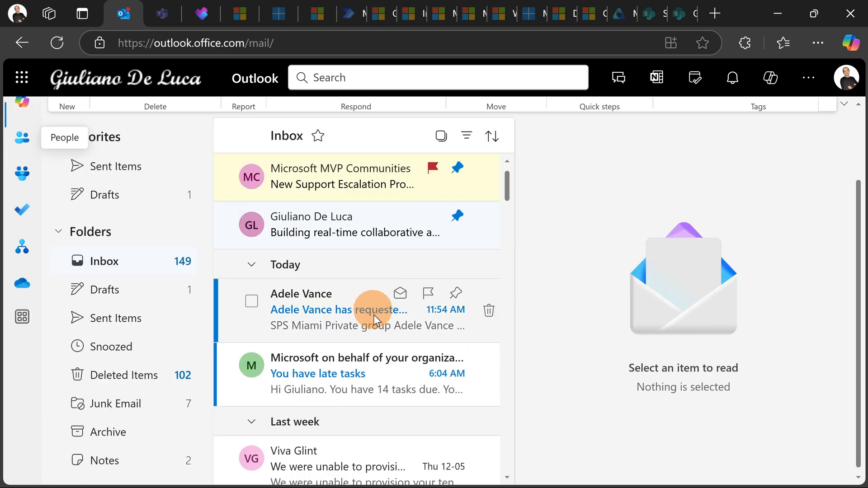
pyautogui.click(338, 309)
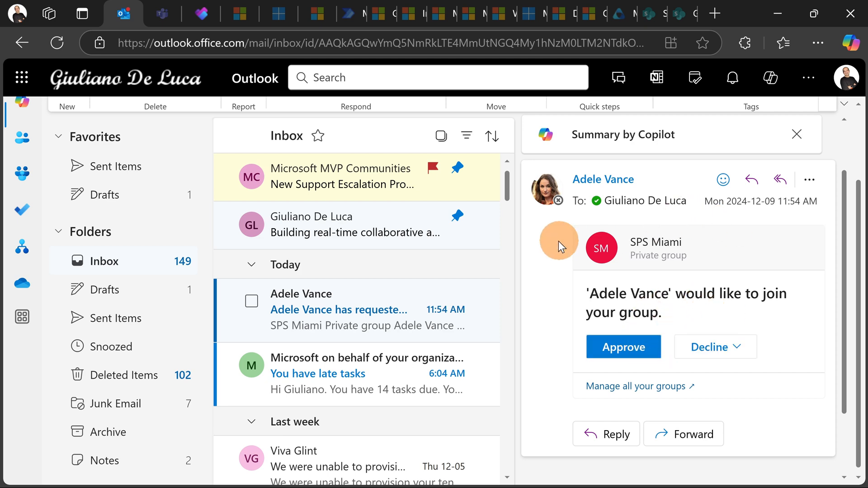
pyautogui.click(21, 174)
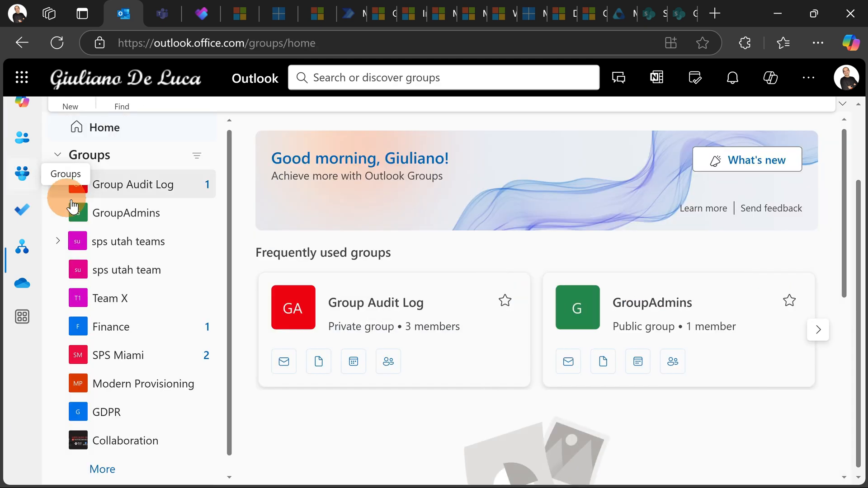
pyautogui.moveTo(272, 246)
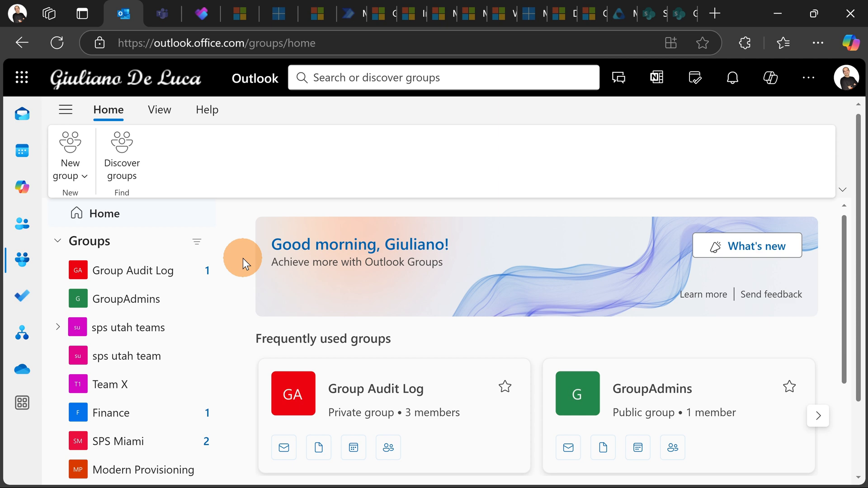
pyautogui.moveTo(288, 312)
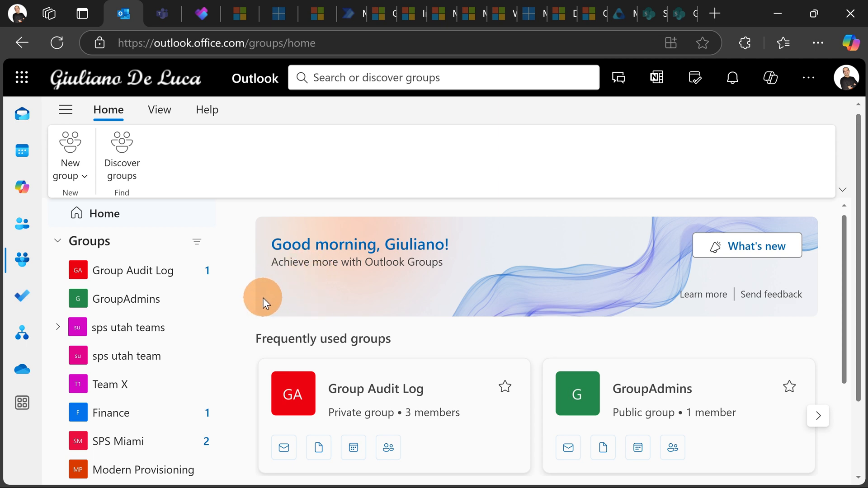
pyautogui.scroll(-3)
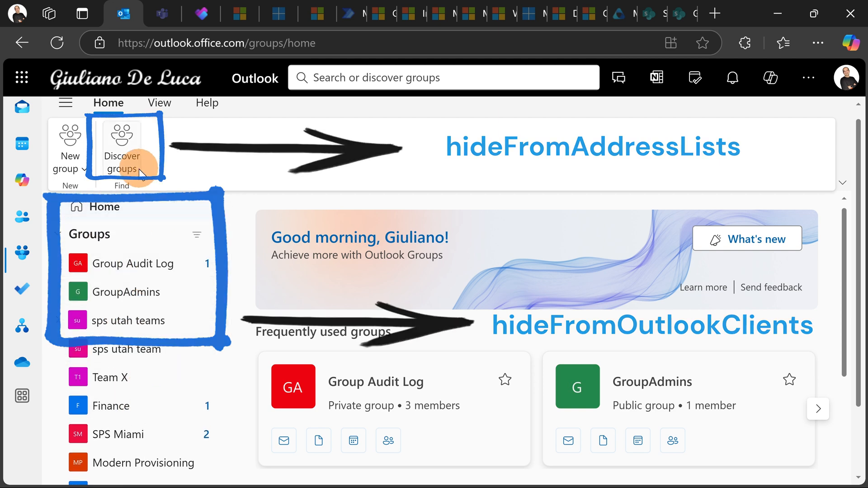
pyautogui.click(121, 146)
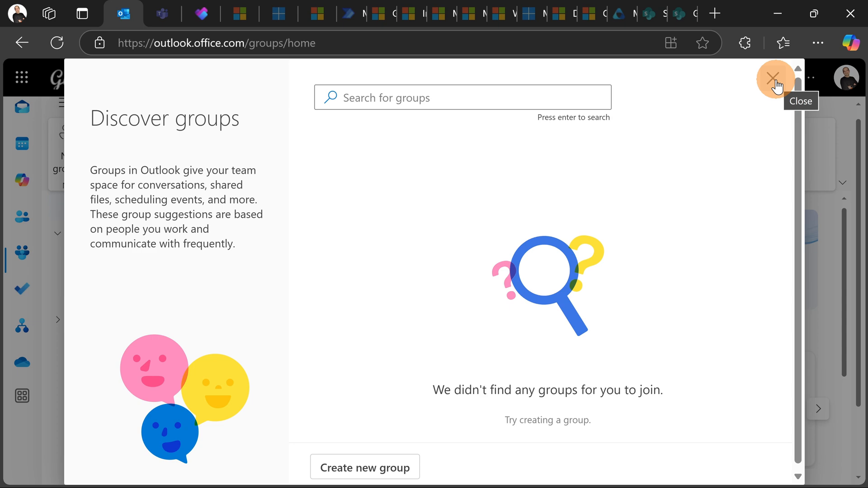
pyautogui.click(774, 78)
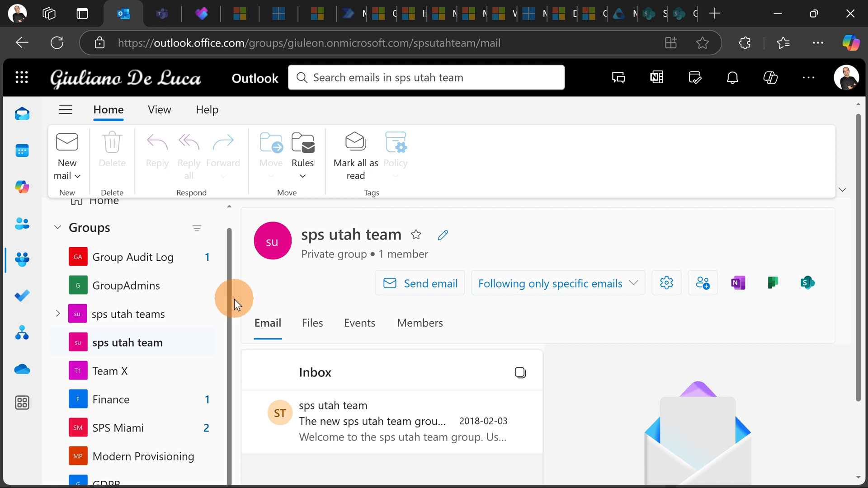
pyautogui.moveTo(224, 325)
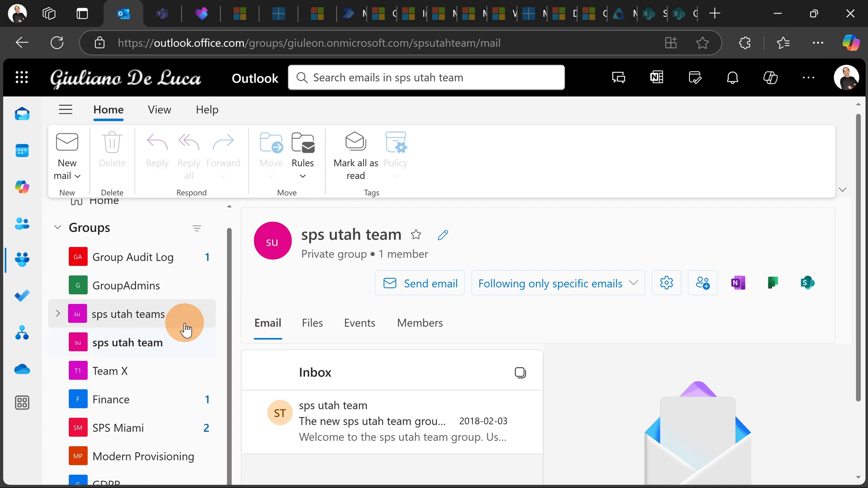
pyautogui.moveTo(149, 341)
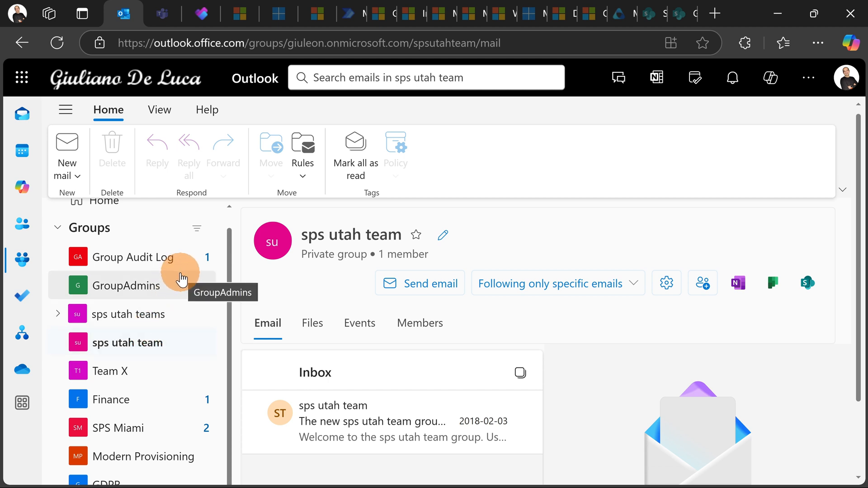
pyautogui.moveTo(201, 261)
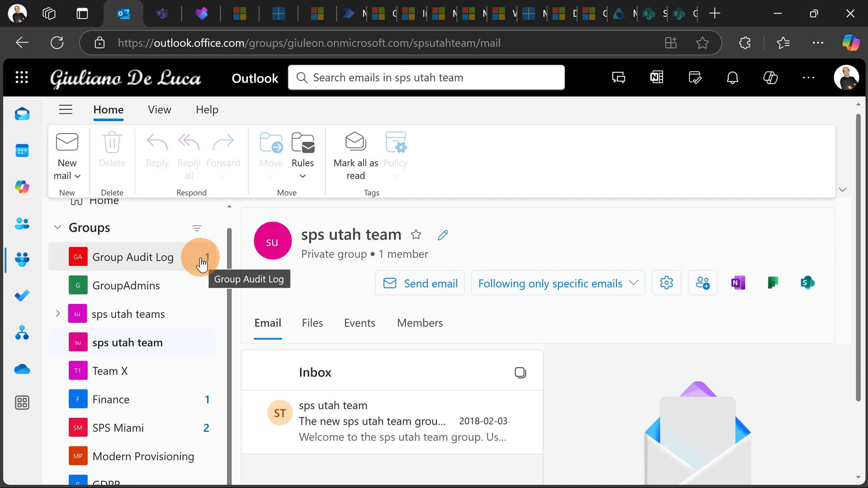
pyautogui.moveTo(164, 285)
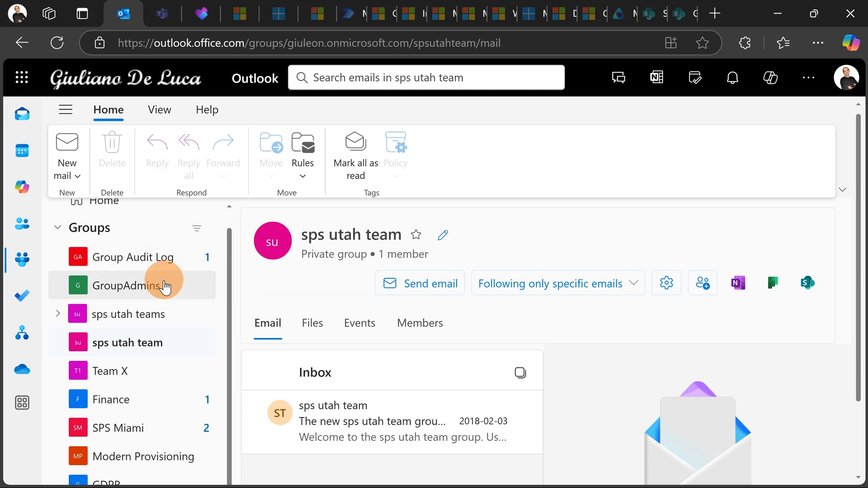
pyautogui.moveTo(185, 278)
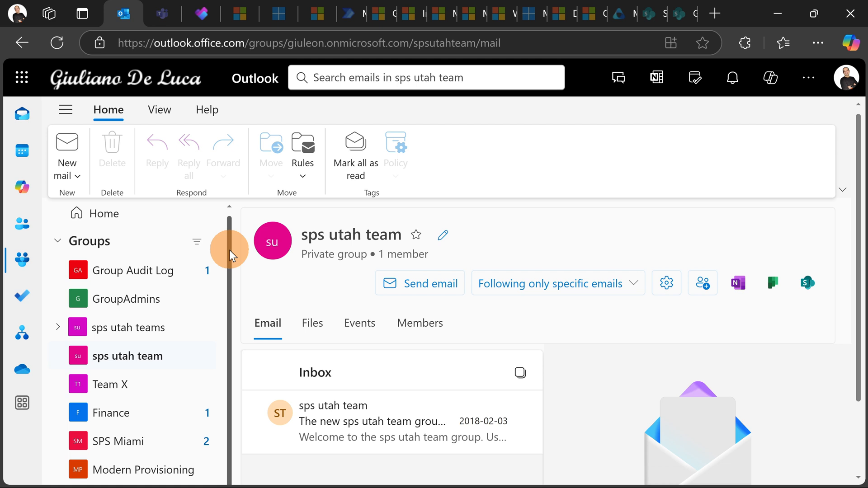
pyautogui.moveTo(253, 195)
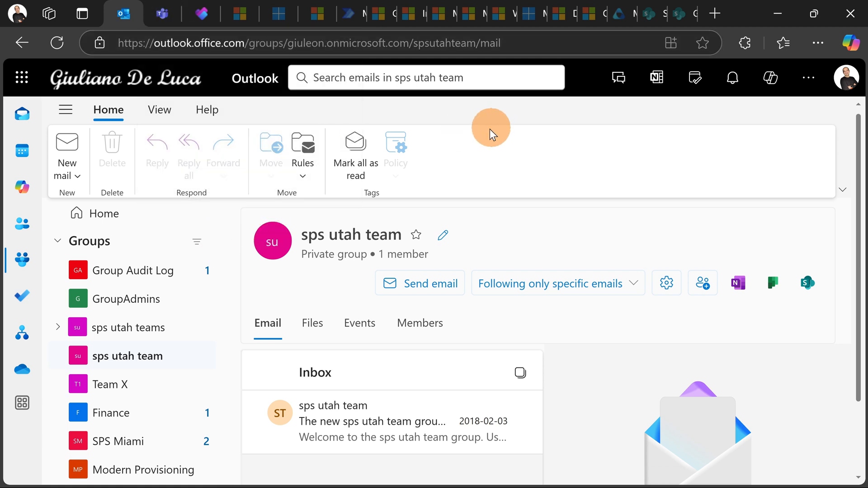
pyautogui.moveTo(183, 114)
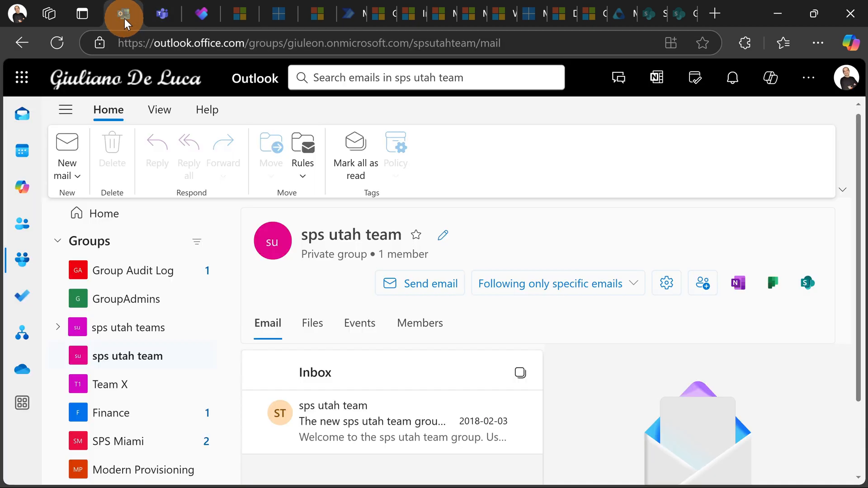
# In Teams, create team 'M365 Group via Teams' with first channel Public Policy
pyautogui.click(162, 13)
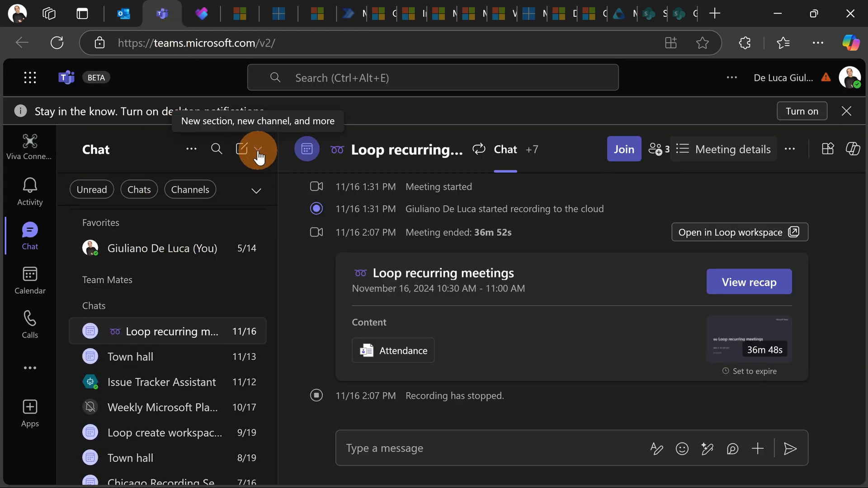
pyautogui.click(257, 150)
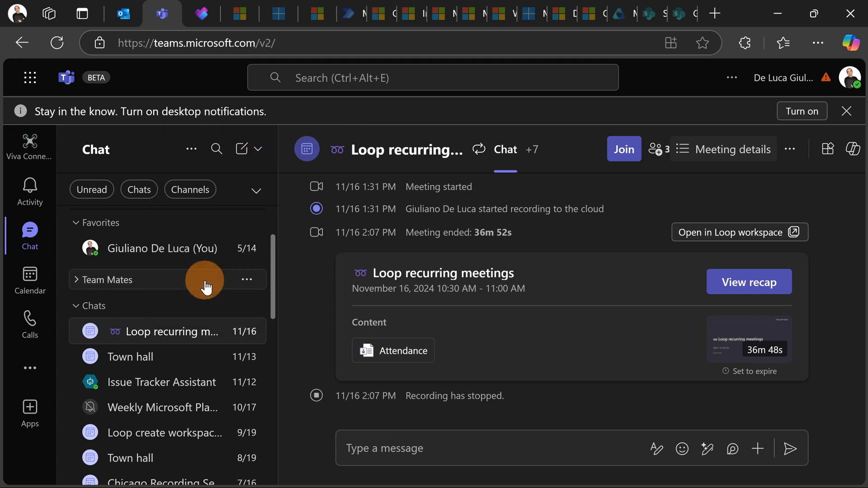
pyautogui.click(381, 163)
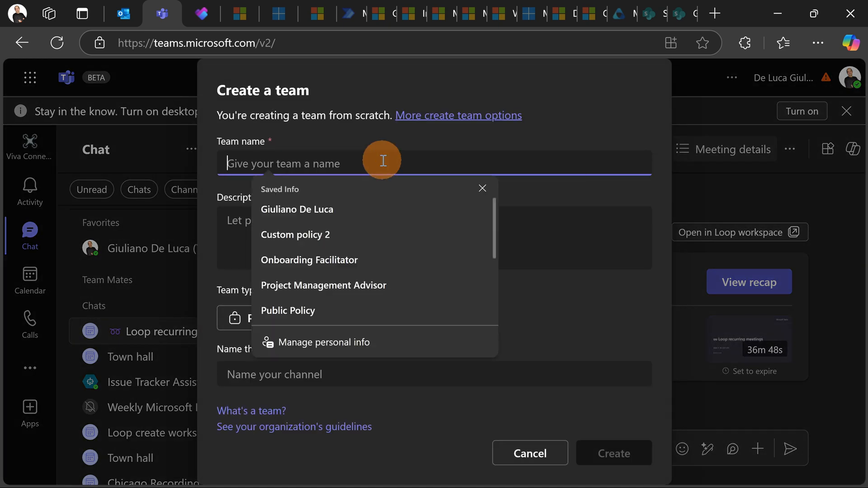
pyautogui.write('M365 Group via Teams')
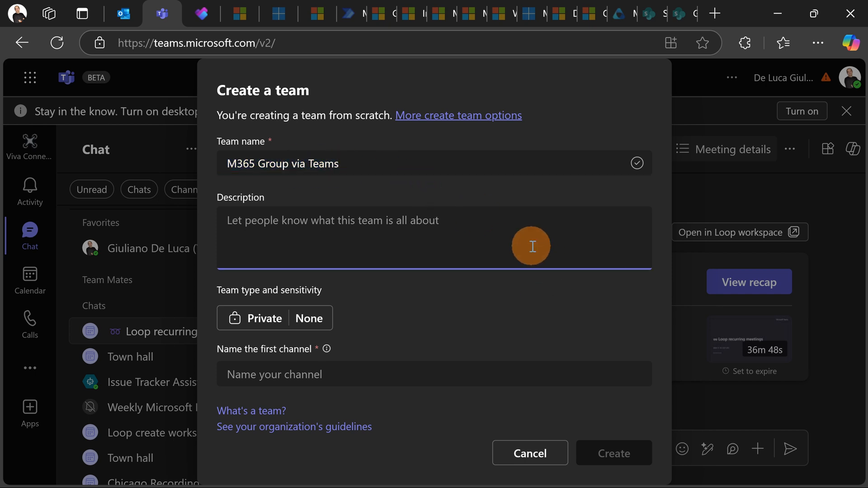
pyautogui.moveTo(310, 318)
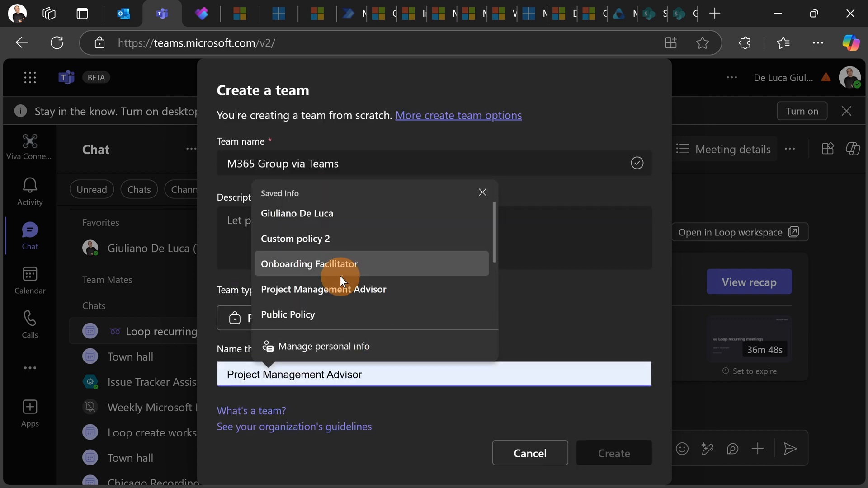
pyautogui.click(287, 315)
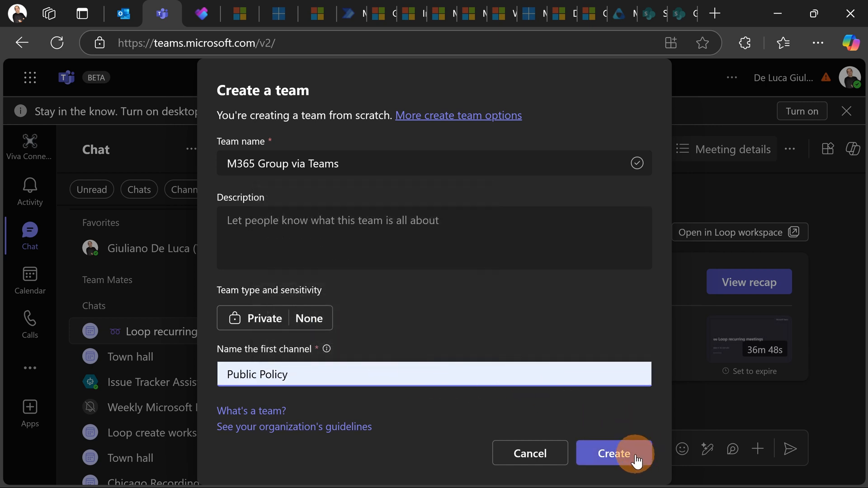
pyautogui.click(614, 453)
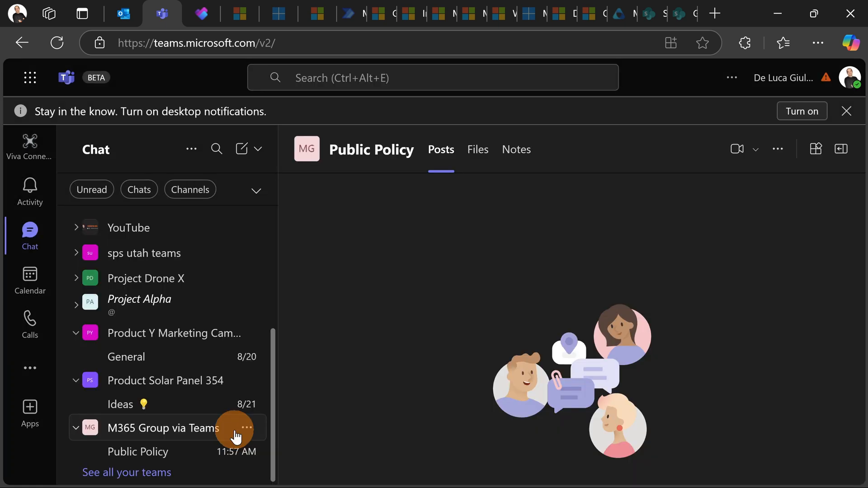
pyautogui.click(245, 428)
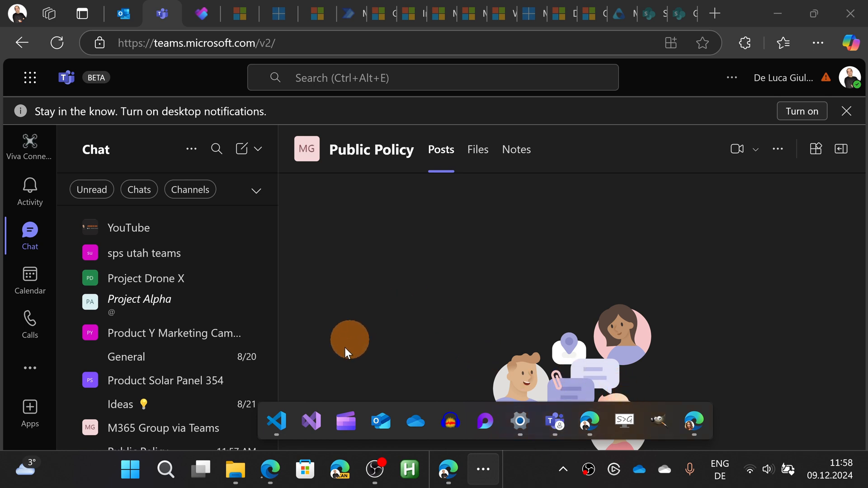
pyautogui.click(276, 422)
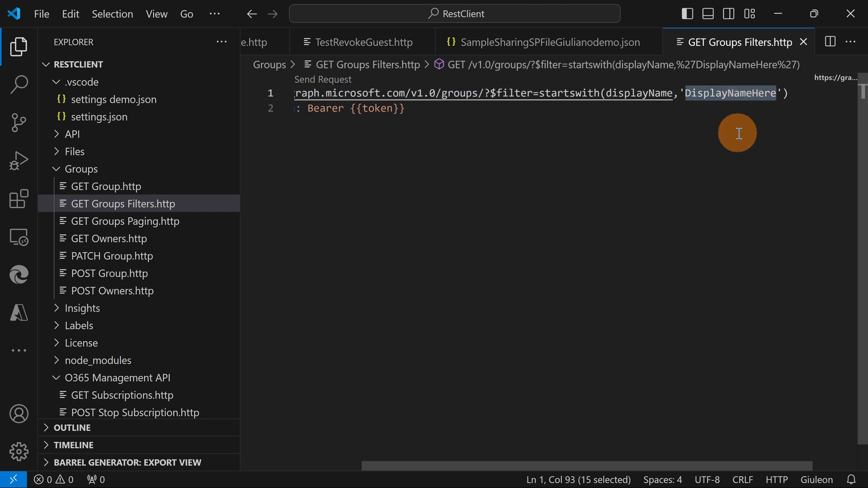
# Filter the Graph groups request on 'M365 Group via Teams' and send it for a 200 OK
pyautogui.write('M365 Group via Teams')
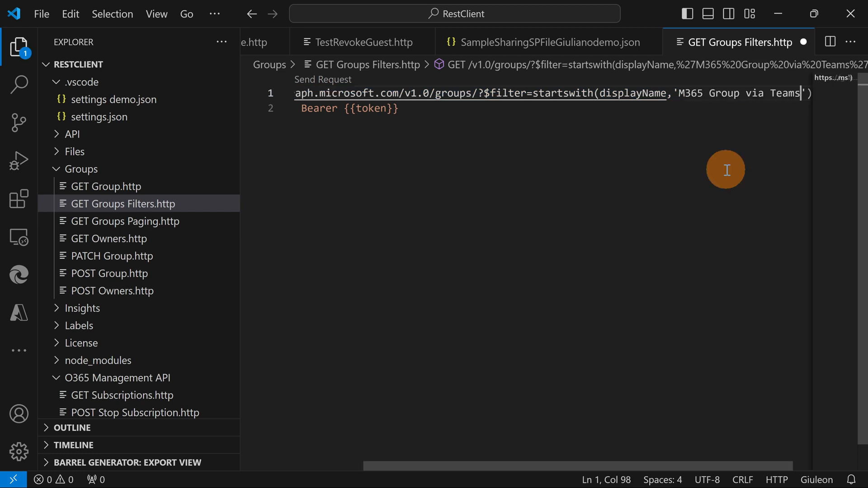
pyautogui.doubleClick(785, 93)
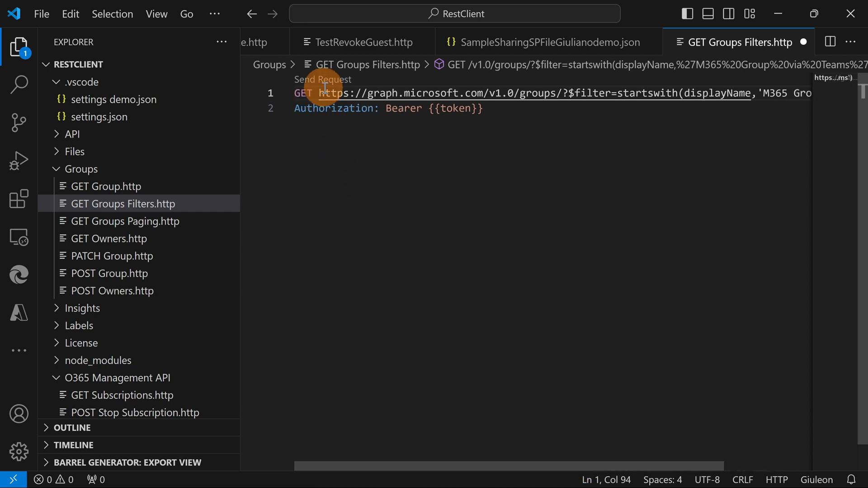
pyautogui.click(322, 80)
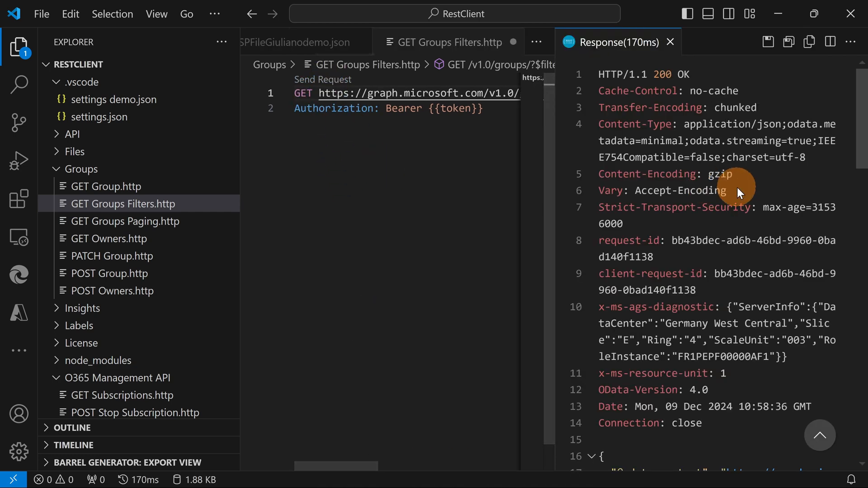
# Review the returned group record for its id, then switch to GET Group.http
pyautogui.scroll(-3)
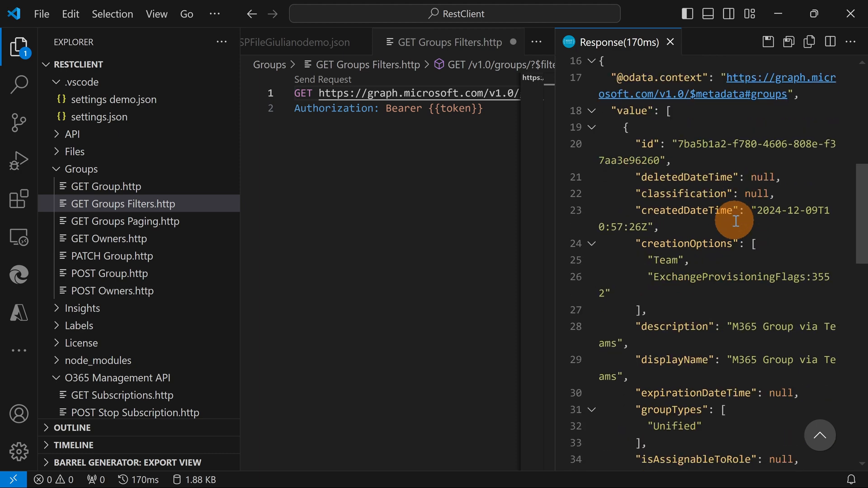
pyautogui.scroll(-3)
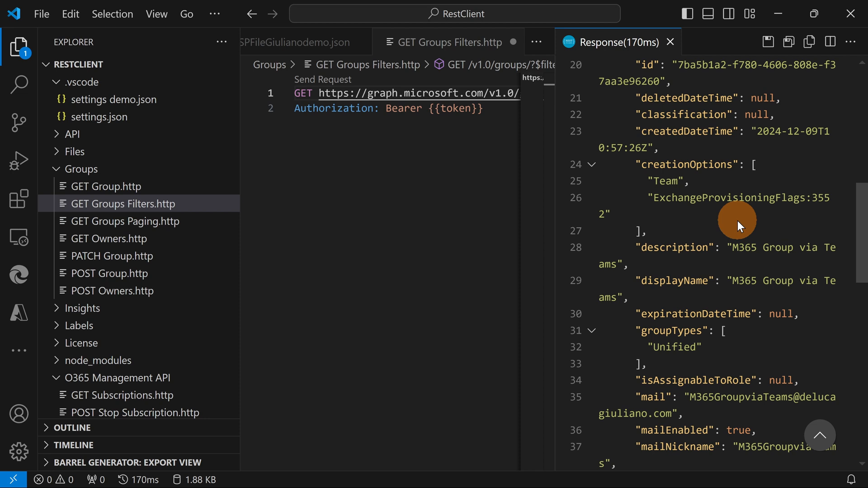
pyautogui.scroll(-3)
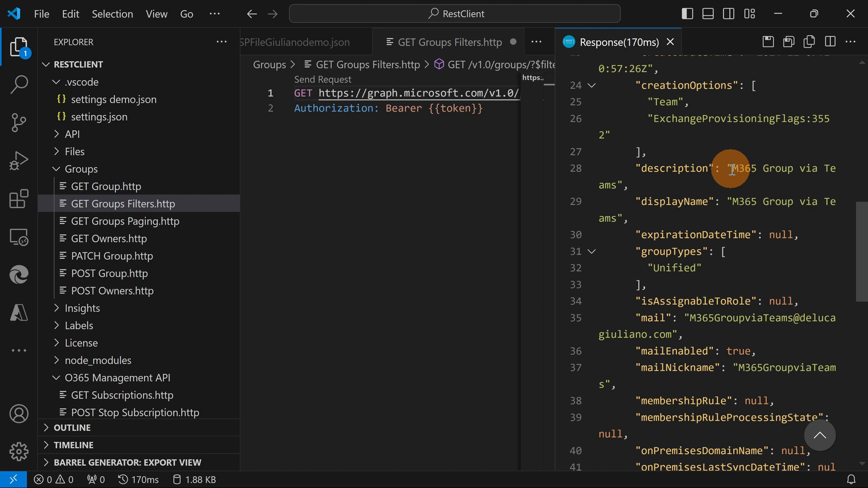
pyautogui.scroll(-3)
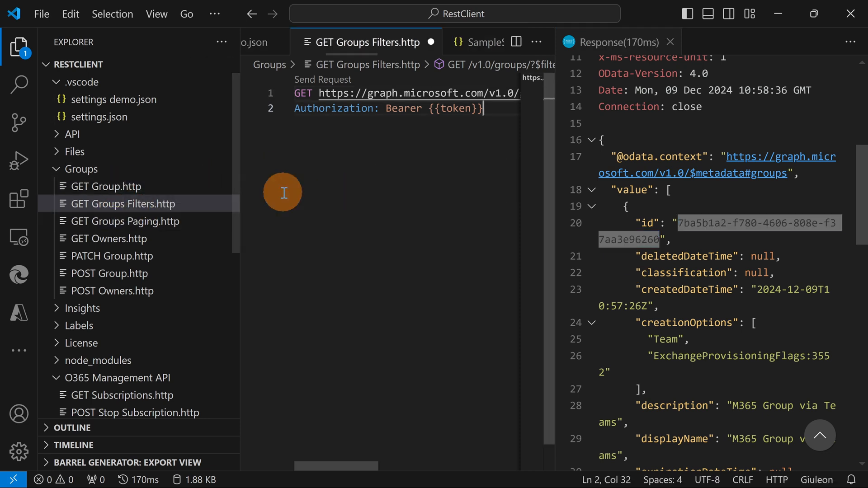
pyautogui.click(105, 186)
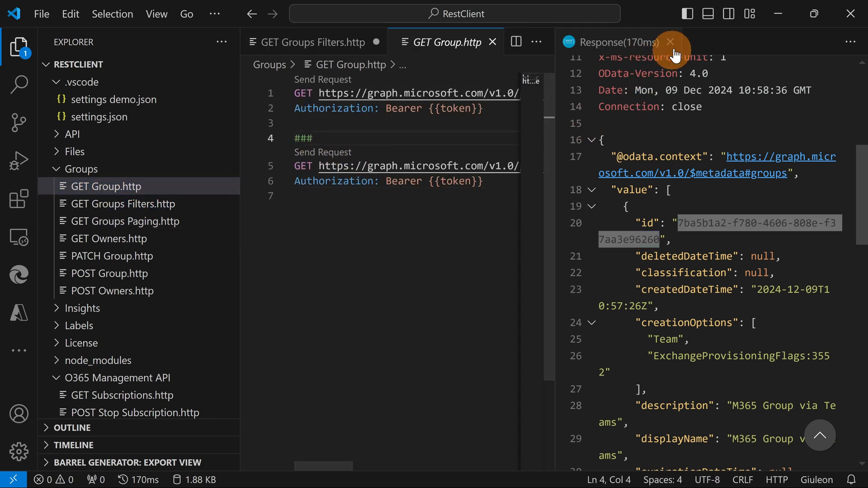
# Fetch the group by id selecting hideFromOutlookClients and hideFromAddressLists, confirming both true
pyautogui.click(670, 43)
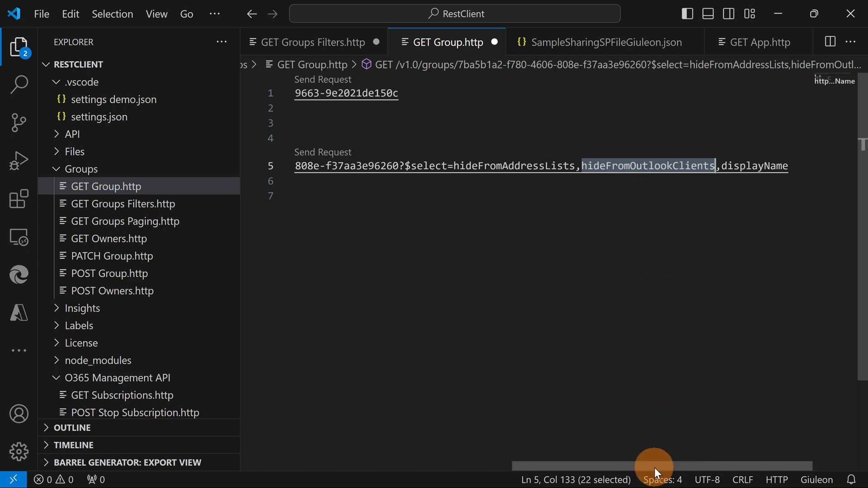
pyautogui.click(322, 152)
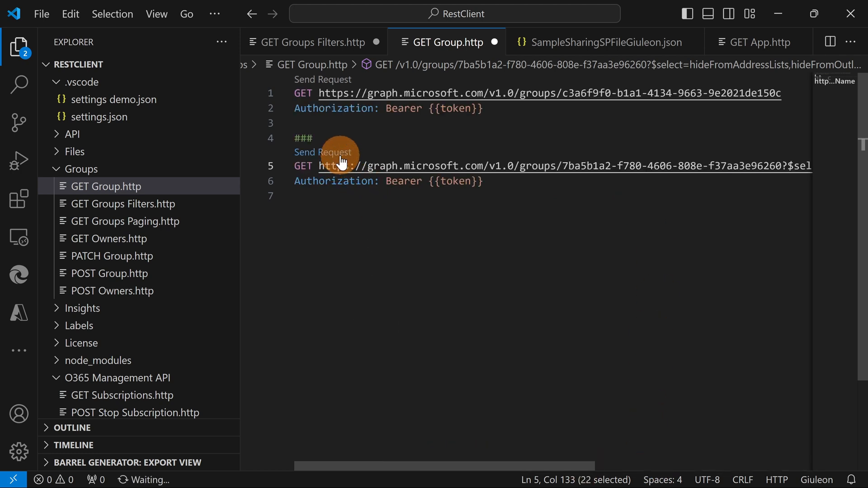
pyautogui.click(323, 152)
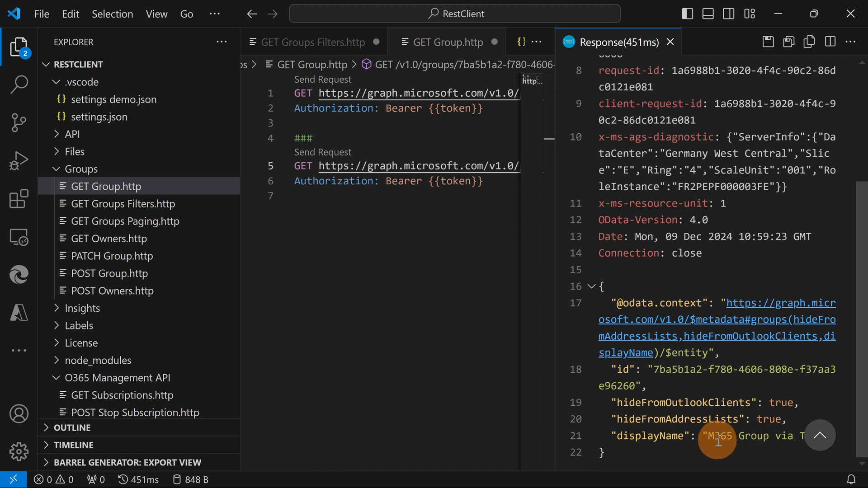
pyautogui.doubleClick(753, 436)
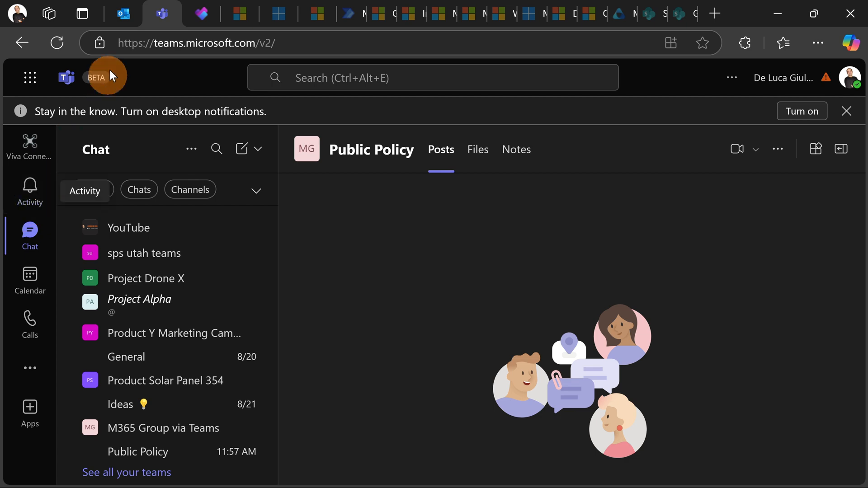
pyautogui.click(122, 14)
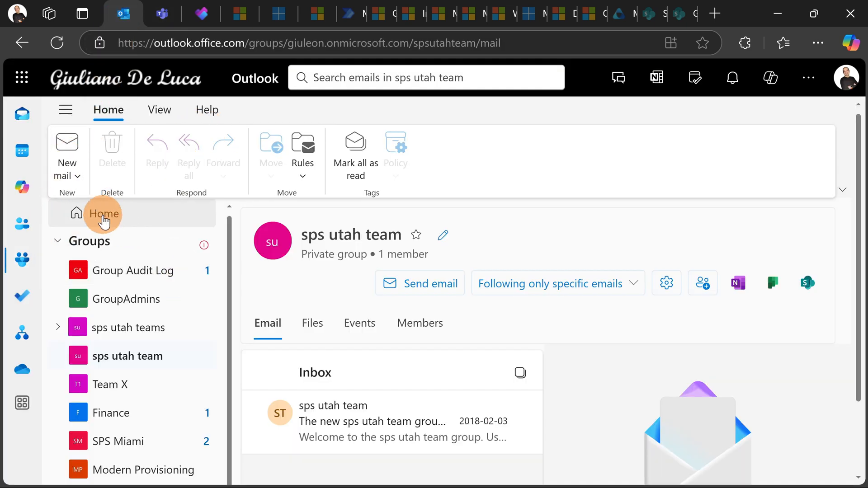
pyautogui.click(103, 213)
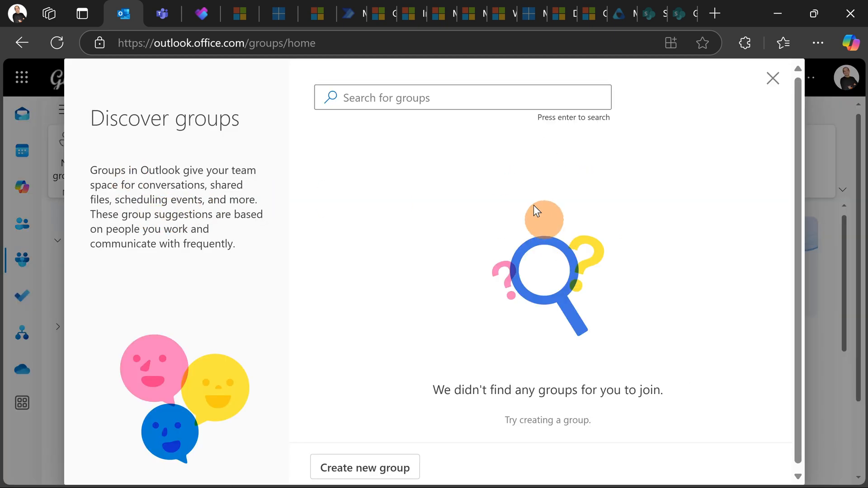
pyautogui.write('7ba5b1a2-f780-4606-808e-f373a3e96260')
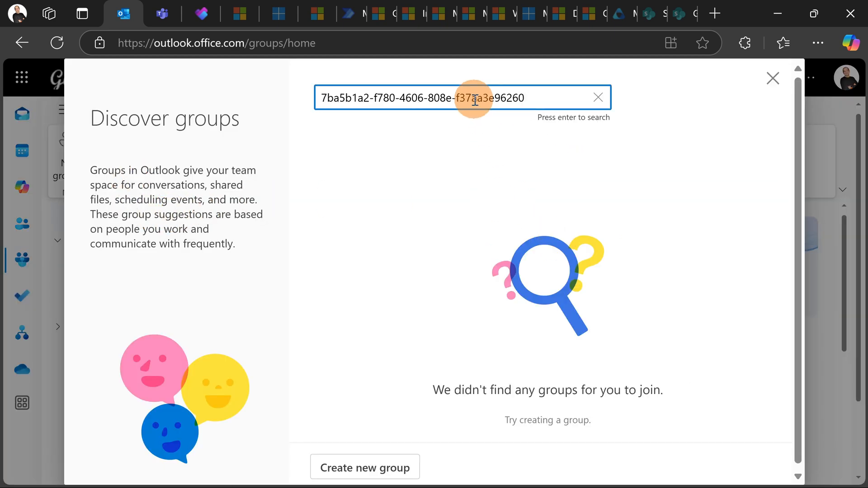
pyautogui.click(598, 98)
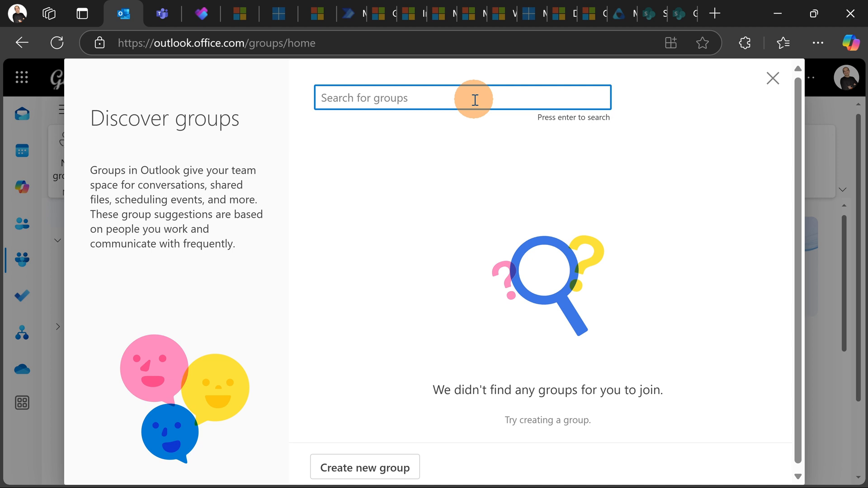
pyautogui.write('M365 Group via Teams')
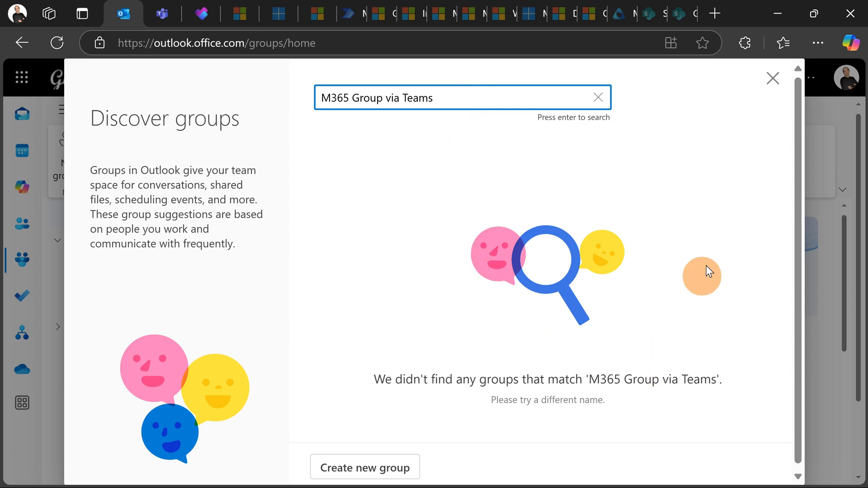
pyautogui.click(772, 78)
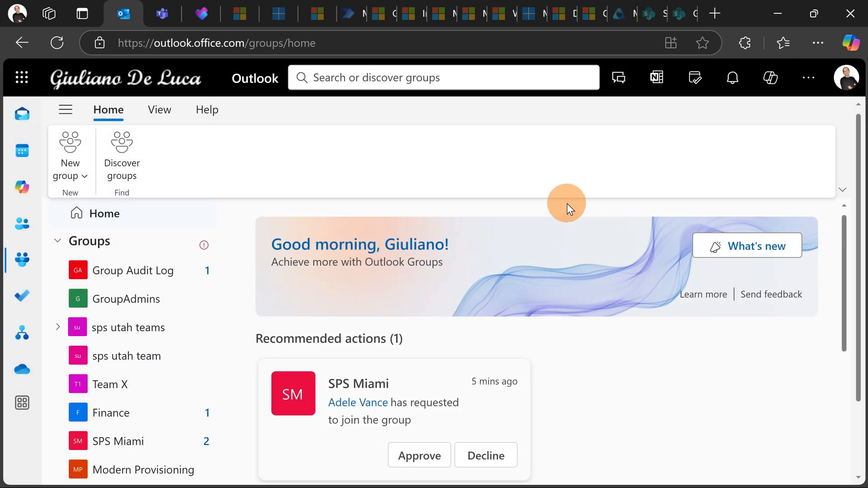
# Expand and collapse the full joined-groups list on the groups home to check it is absent
pyautogui.scroll(-3)
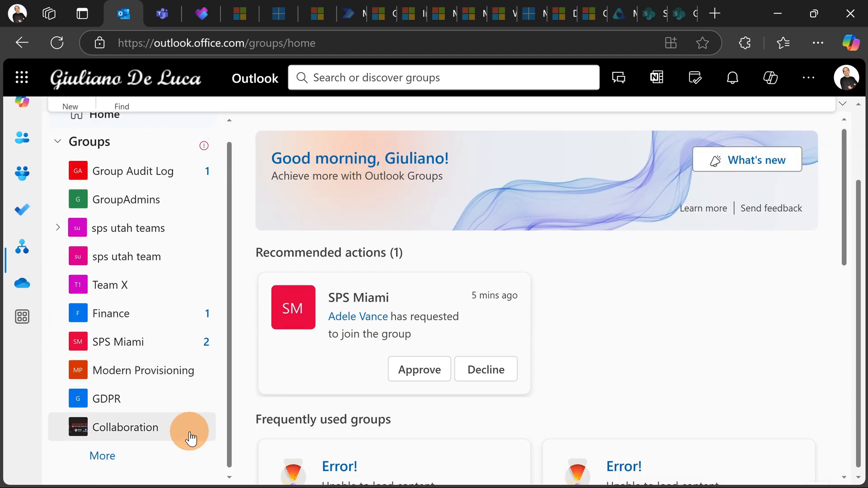
pyautogui.click(102, 456)
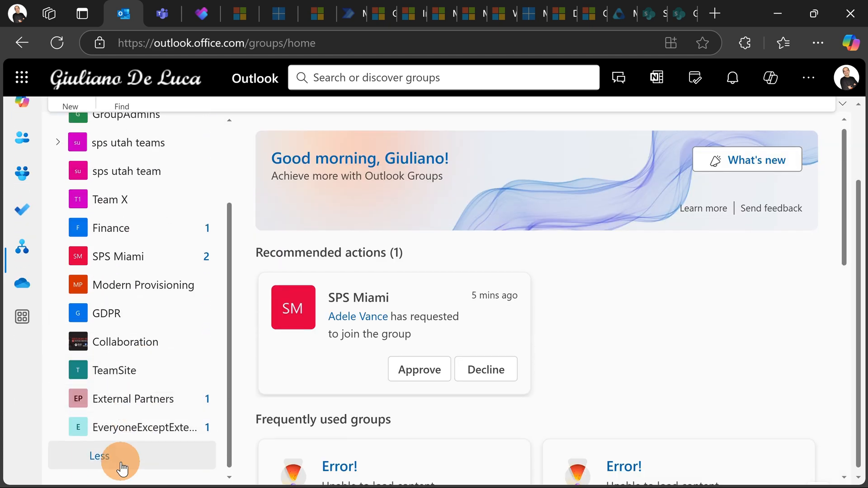
pyautogui.click(99, 455)
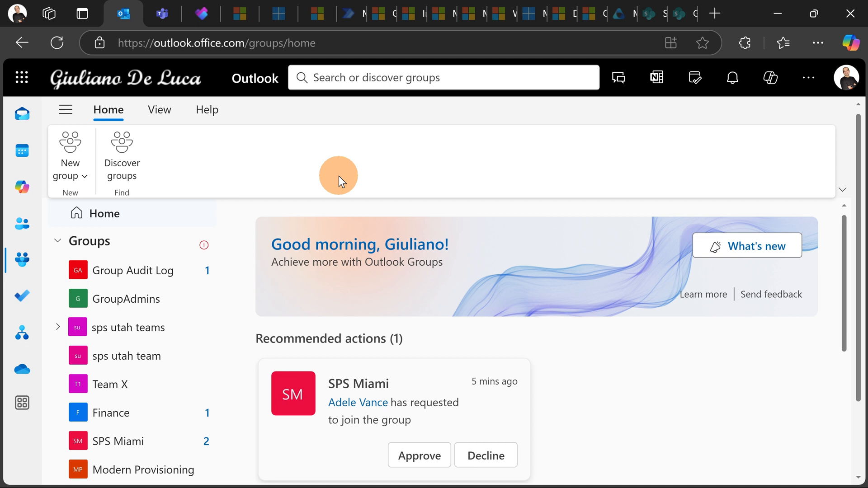
pyautogui.moveTo(326, 182)
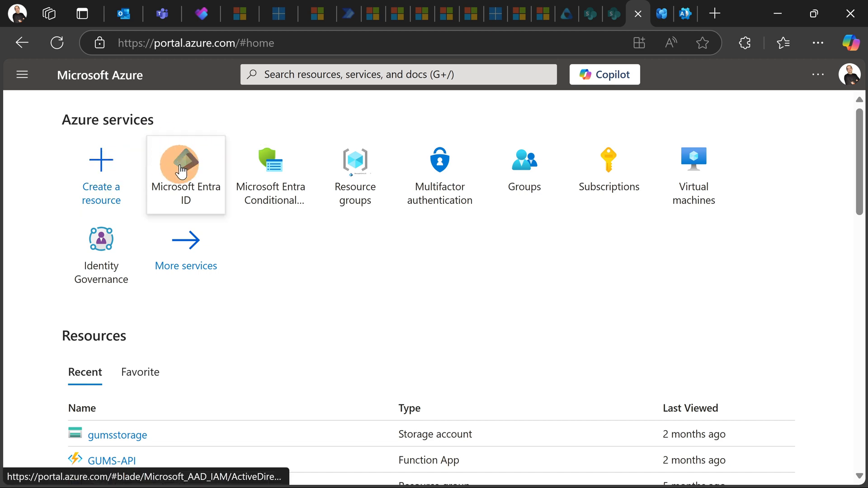
# Start a new Microsoft 365 group from the Entra ID Groups area
pyautogui.click(185, 175)
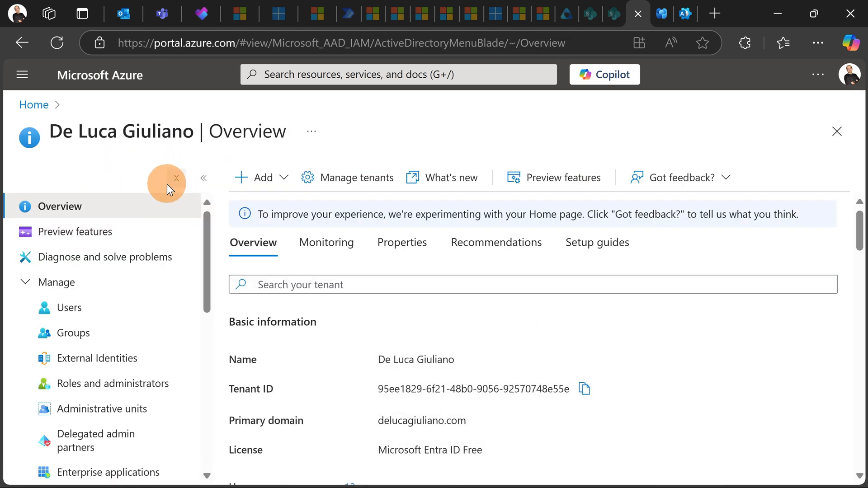
pyautogui.click(73, 331)
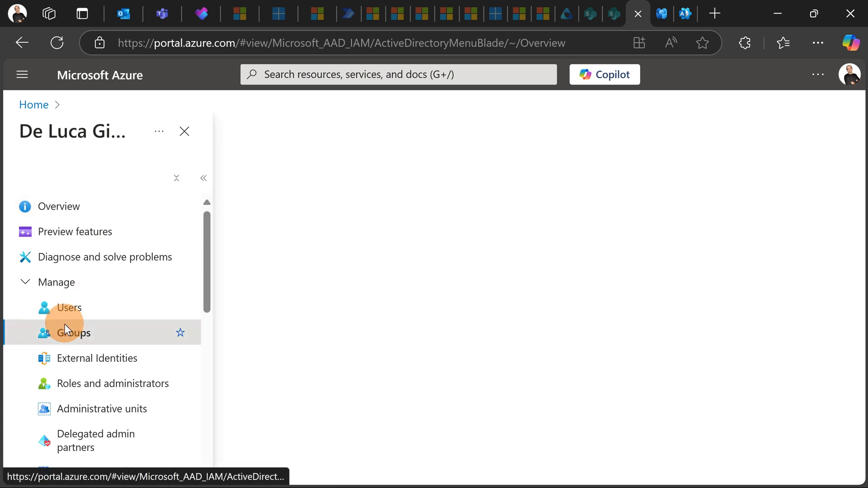
pyautogui.click(72, 332)
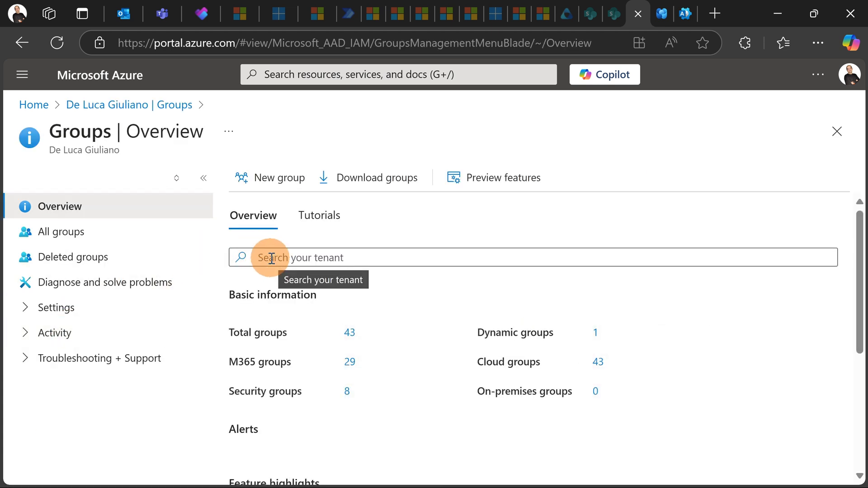
pyautogui.click(279, 177)
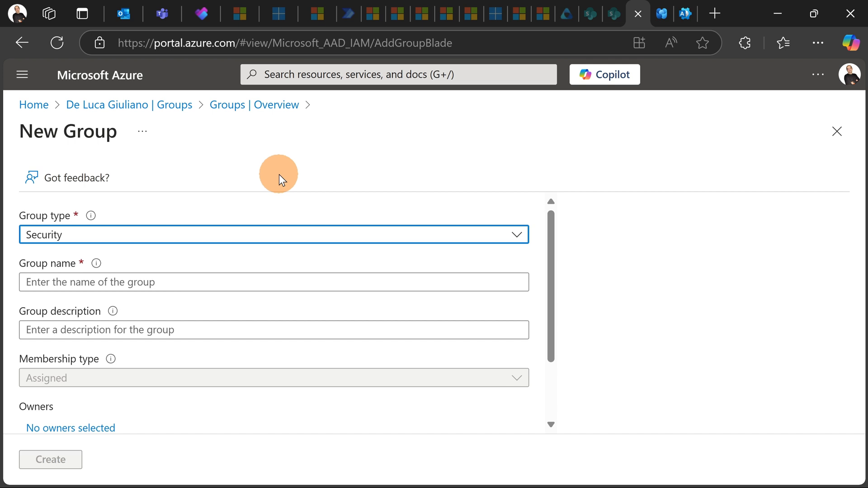
pyautogui.click(271, 234)
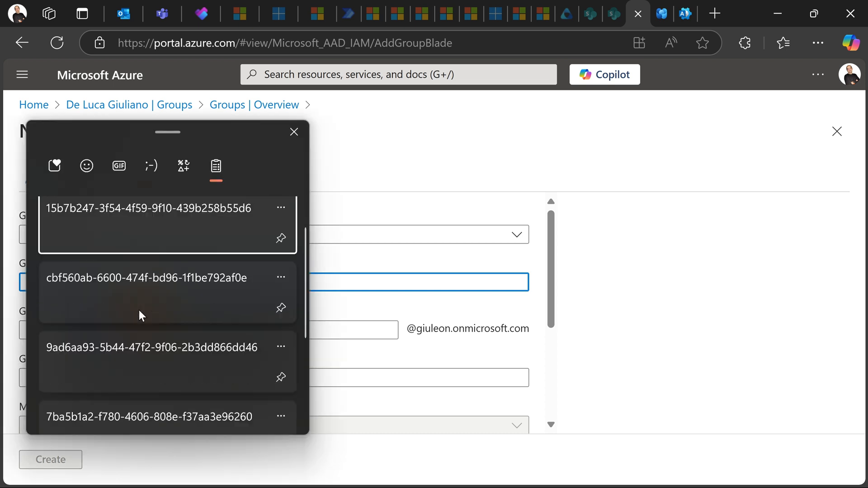
# Name the new group 'M365 Group via Entra'
pyautogui.click(294, 132)
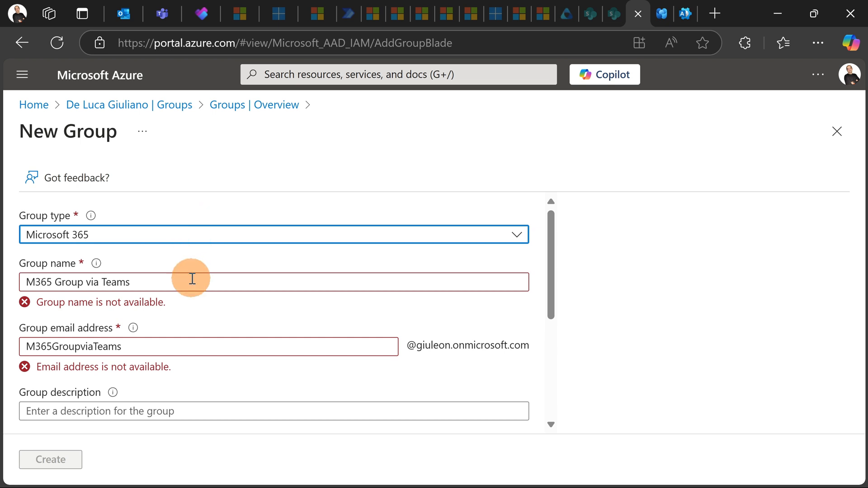
pyautogui.write('En')
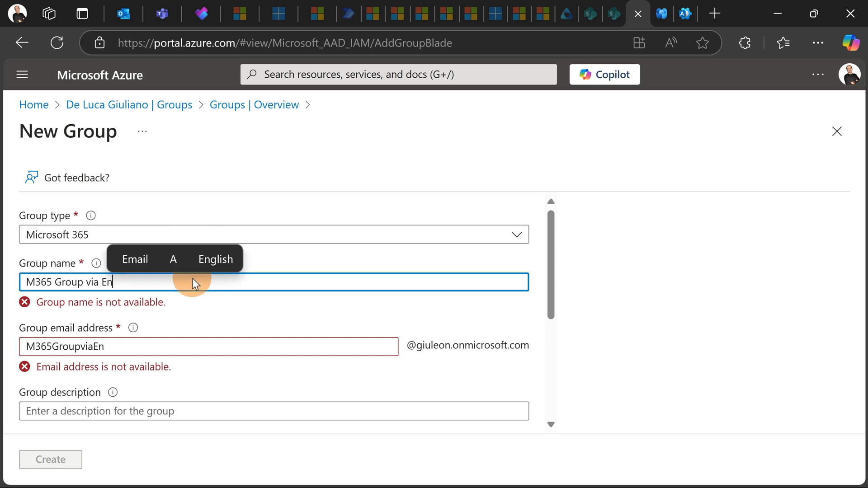
pyautogui.write('tra')
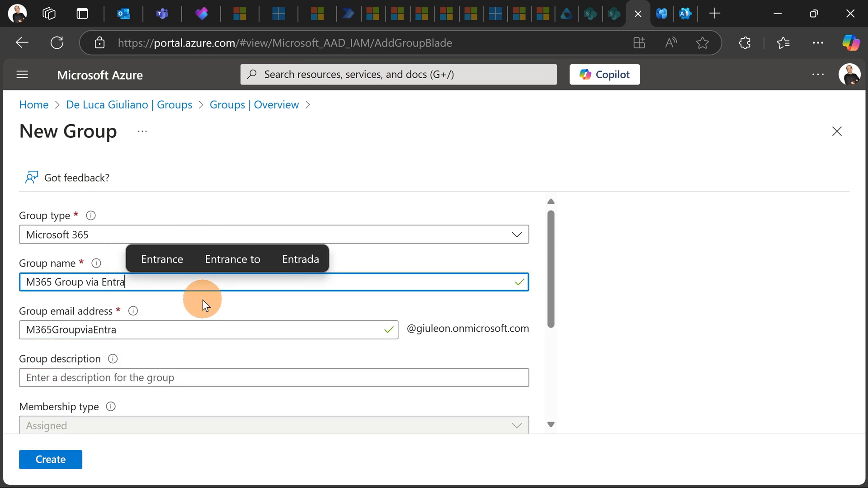
pyautogui.scroll(-3)
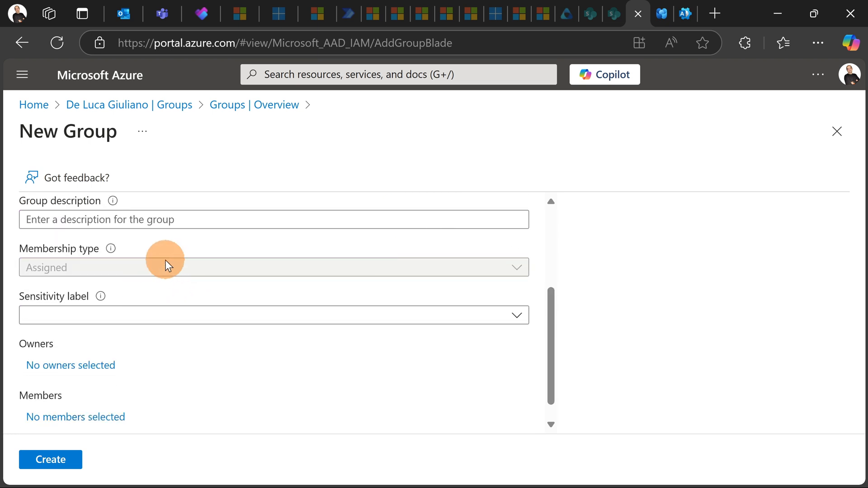
pyautogui.scroll(-3)
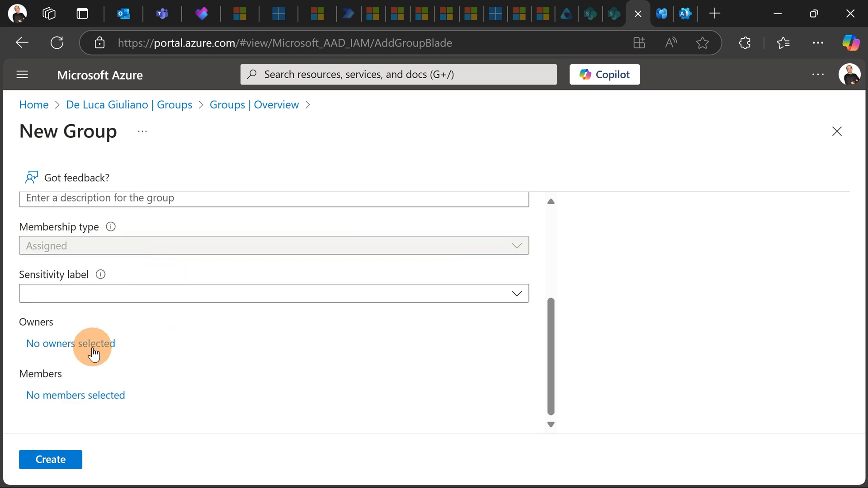
# Assign one owner and create the M365 Group via Entra group
pyautogui.click(71, 344)
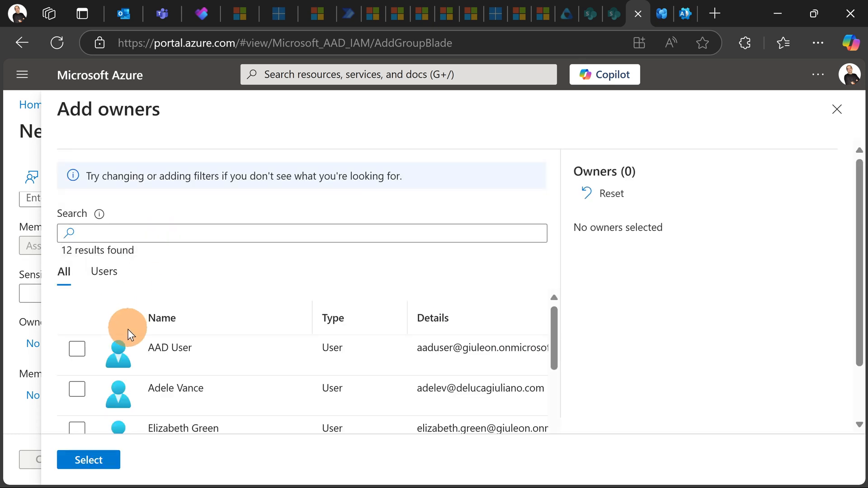
pyautogui.click(87, 459)
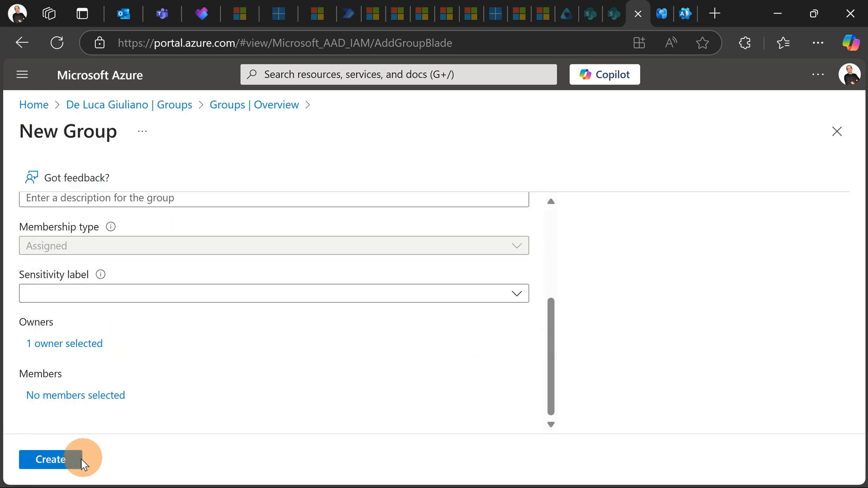
pyautogui.click(49, 459)
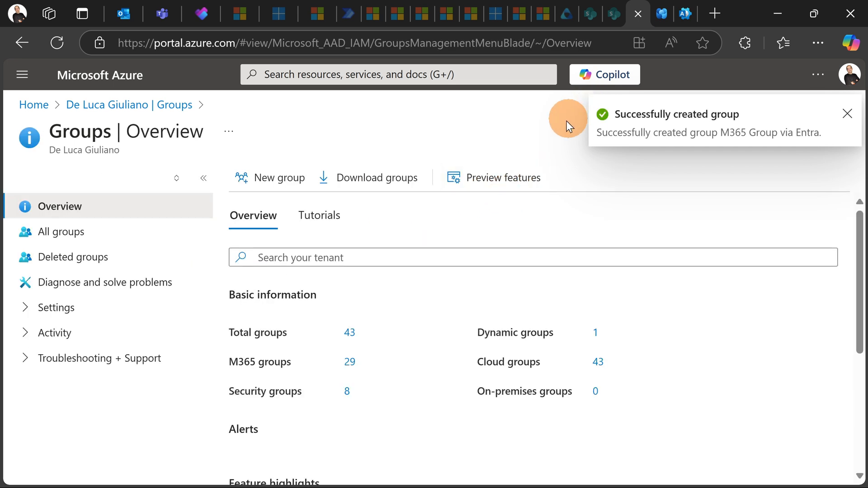
pyautogui.moveTo(70, 231)
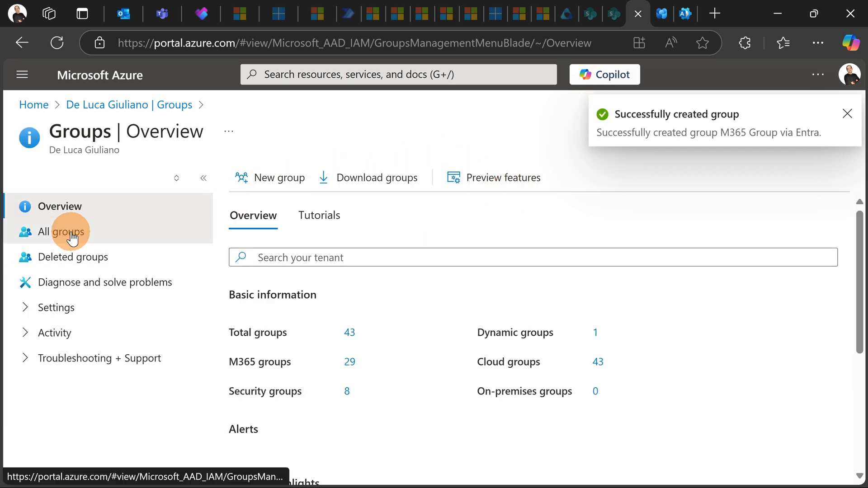
# Find 'M365 Group via Entra' in All groups and select its Object Id to copy
pyautogui.click(64, 232)
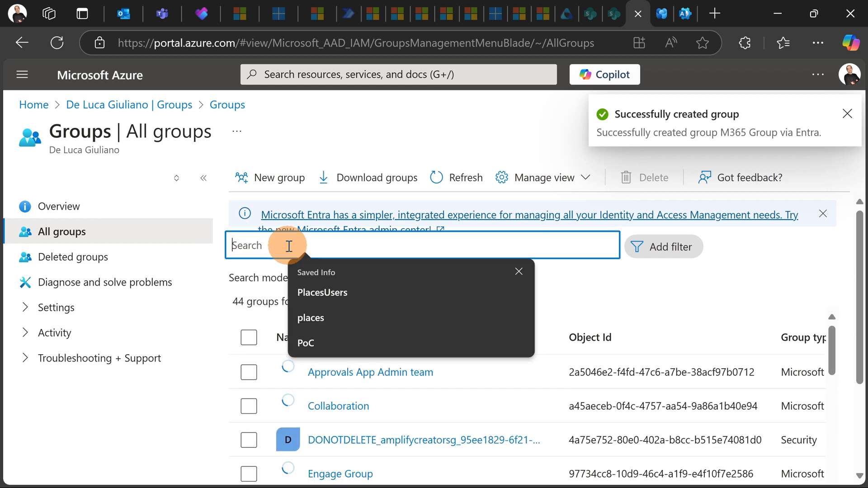
pyautogui.write('M365 Group via Teams')
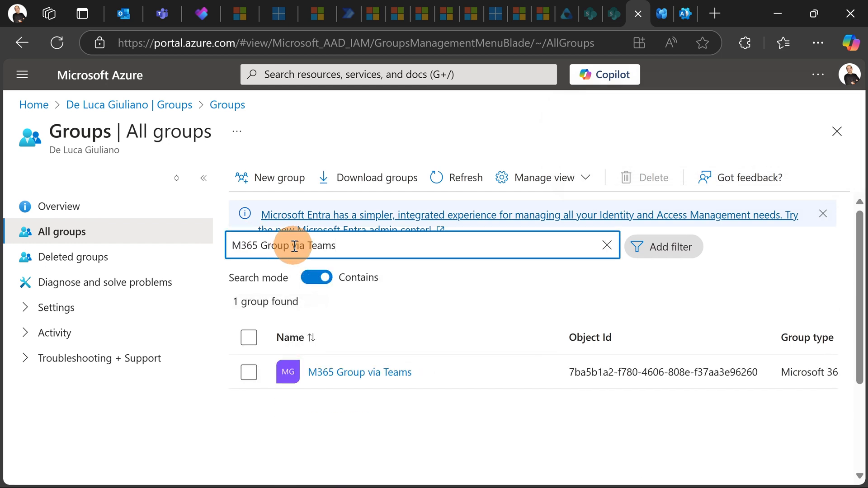
pyautogui.write('Entra')
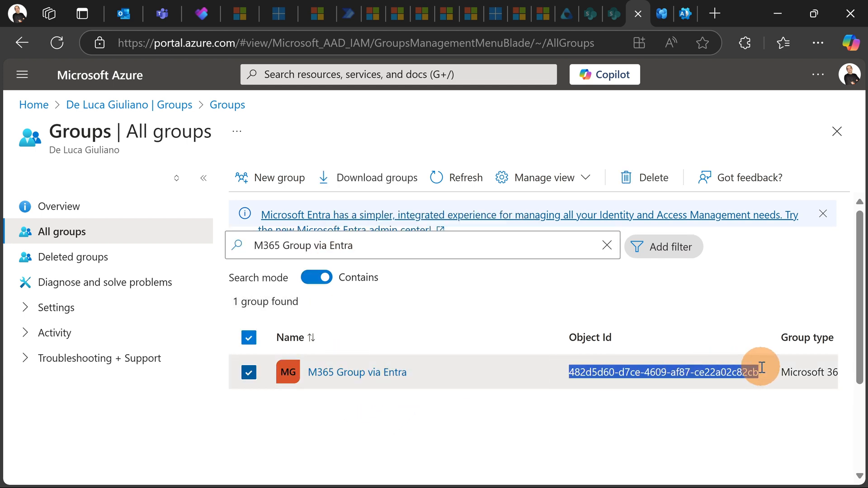
pyautogui.click(357, 372)
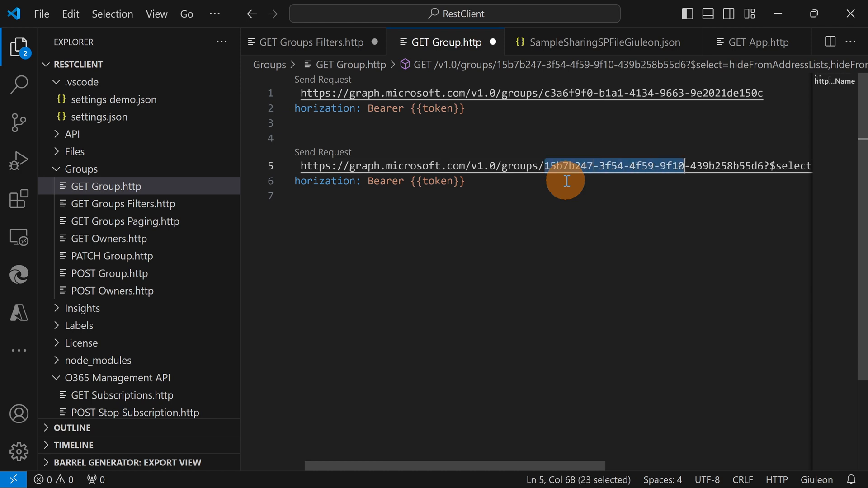
# GET group 482d5d60-d7ce-4609-af87-ce22a02c82cb via Graph, showing hideFromOutlookClients and hideFromAddressLists false
pyautogui.write('482d5d60-d7ce-4609-af87-ce22a02c82cb')
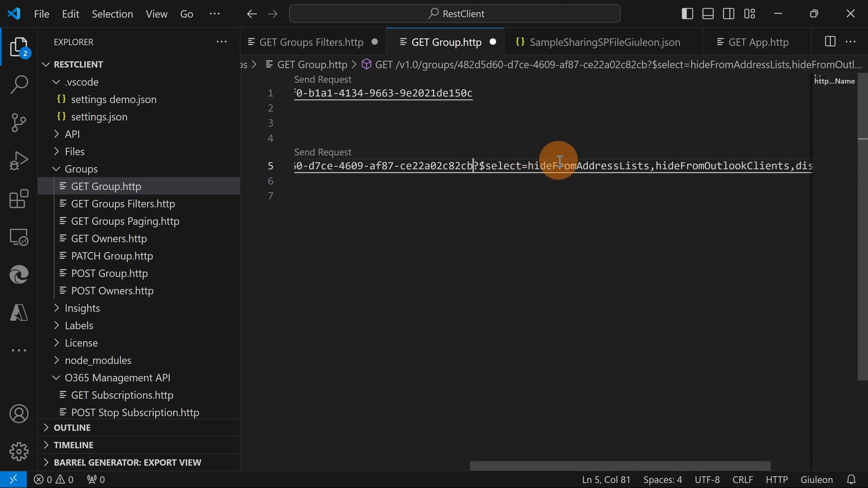
pyautogui.doubleClick(715, 165)
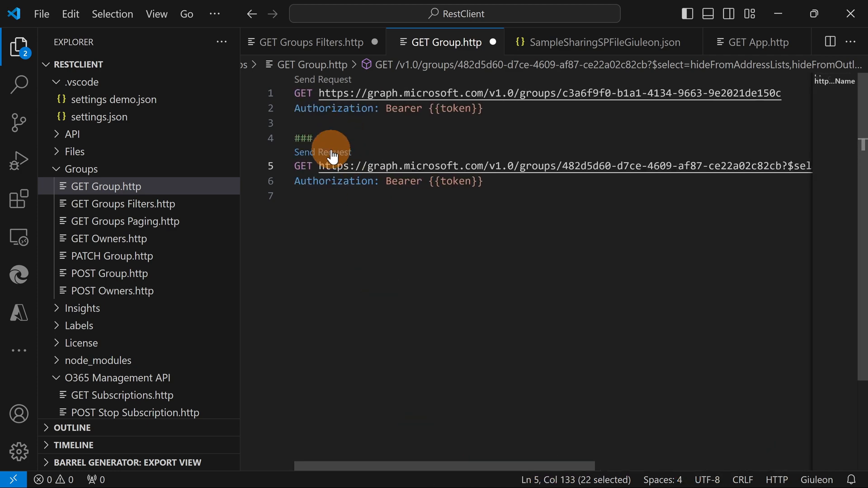
pyautogui.click(322, 152)
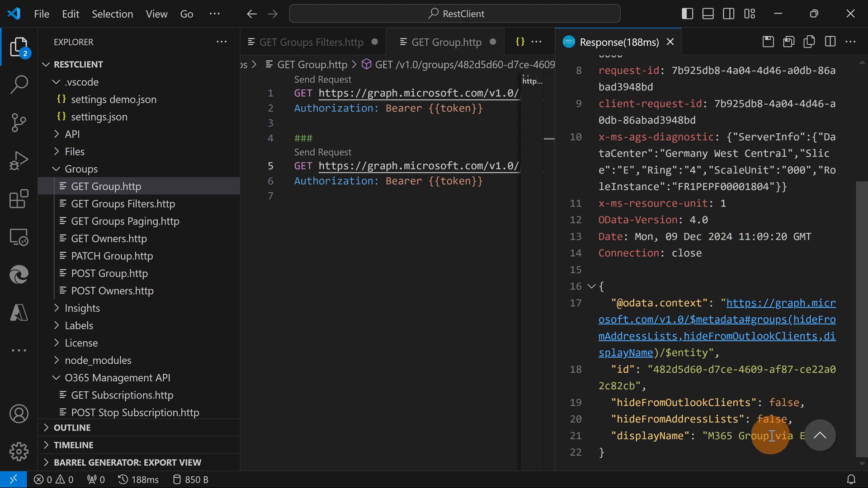
pyautogui.moveTo(744, 441)
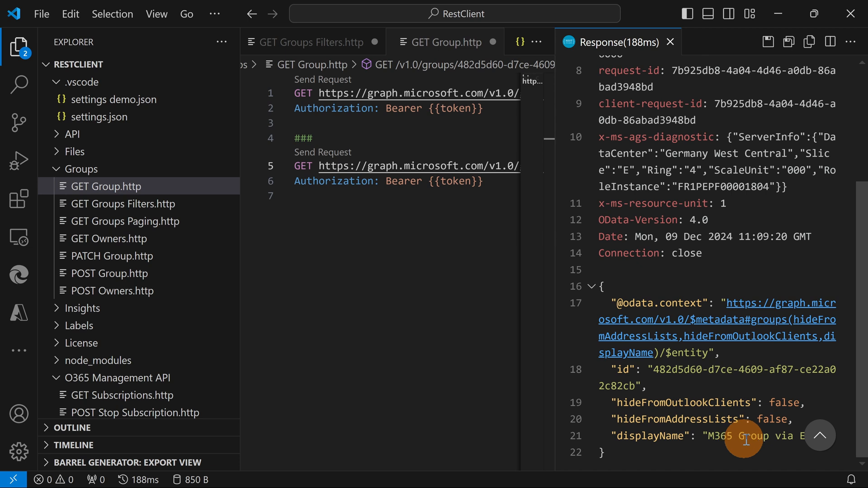
pyautogui.scroll(-3)
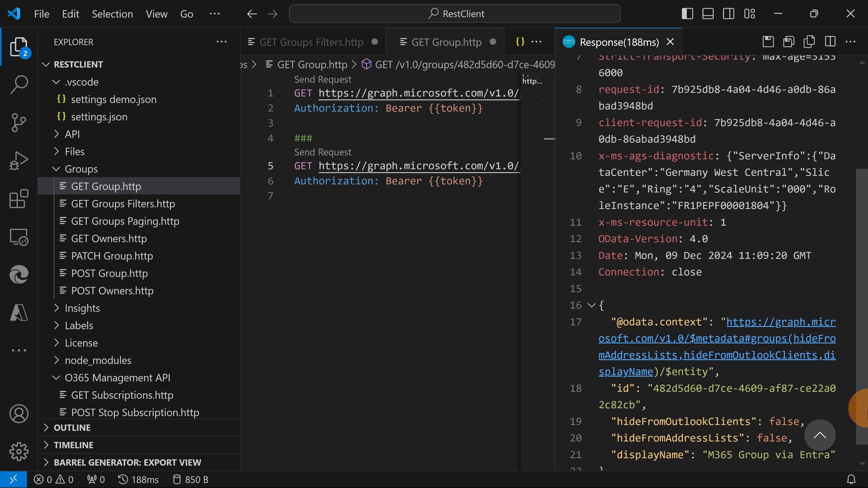
pyautogui.scroll(-3)
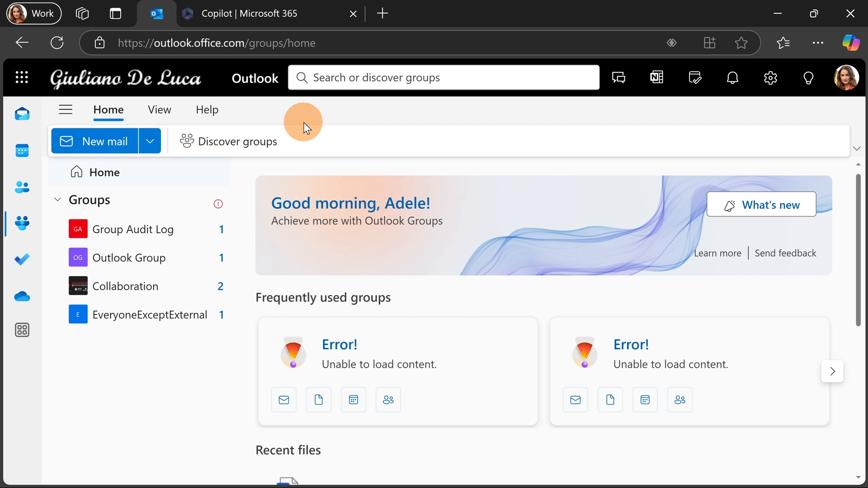
pyautogui.moveTo(266, 149)
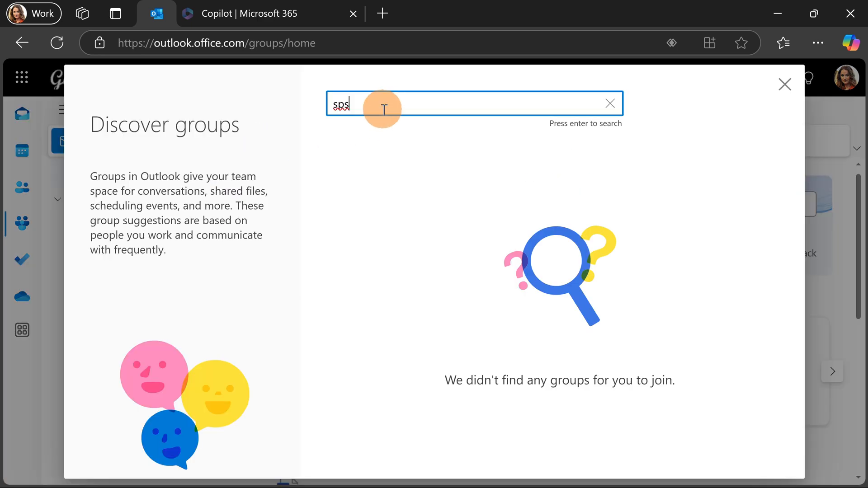
pyautogui.write('482d5d60-d7ce-4609-af87-ce22a02c82cb')
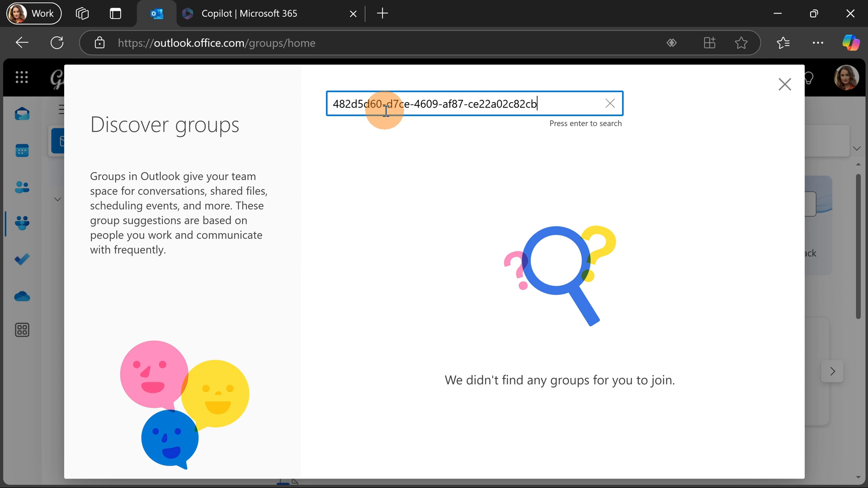
pyautogui.click(610, 103)
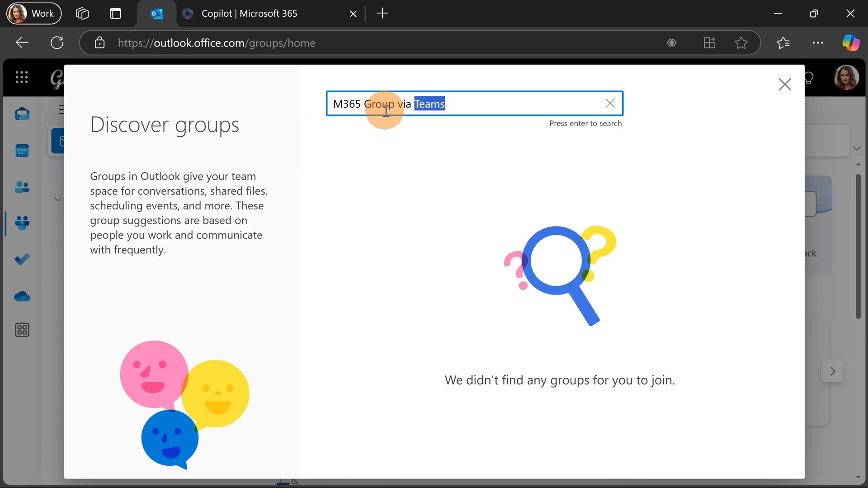
pyautogui.write('Entra')
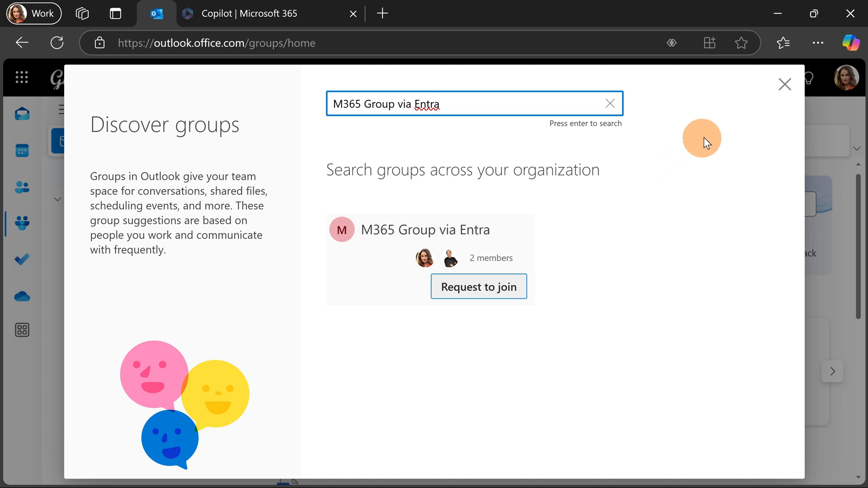
pyautogui.moveTo(516, 215)
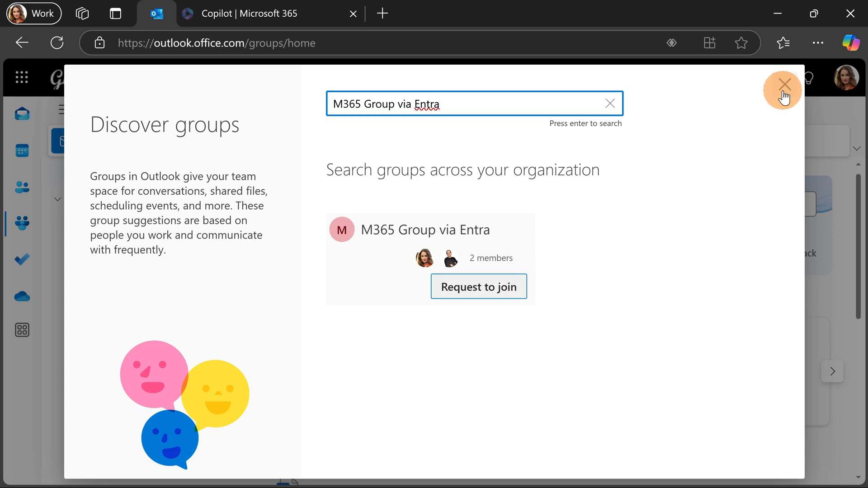
pyautogui.click(782, 88)
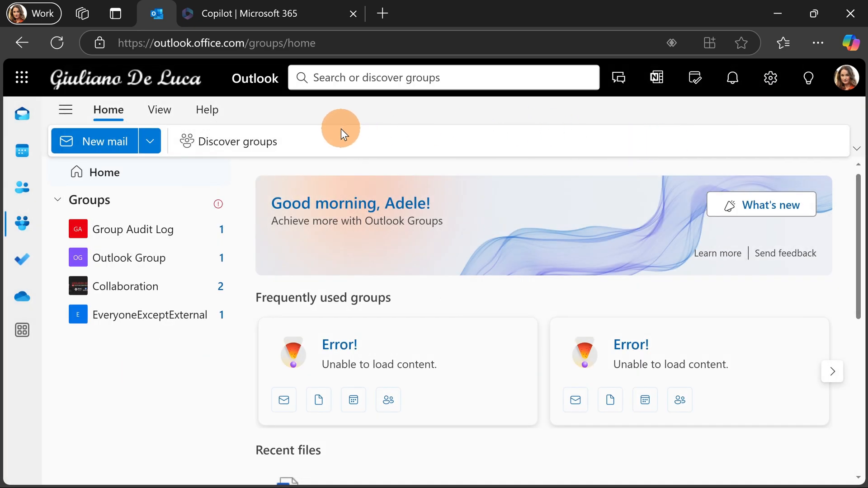
pyautogui.moveTo(355, 119)
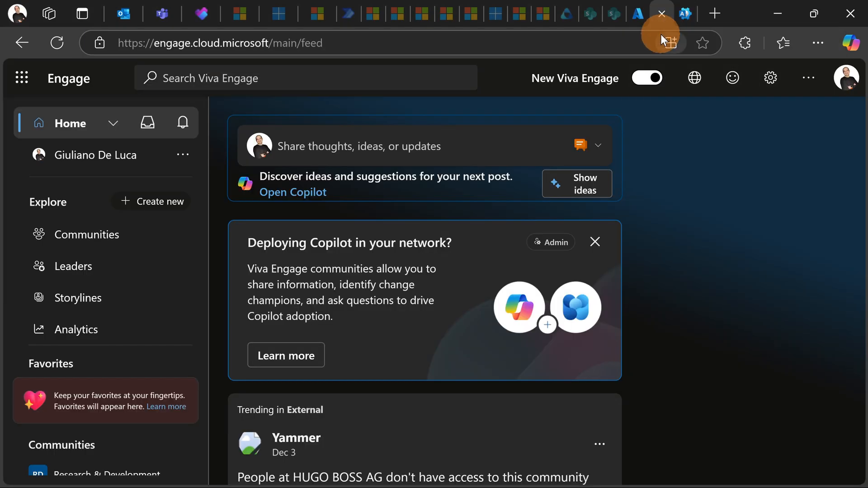
pyautogui.moveTo(663, 42)
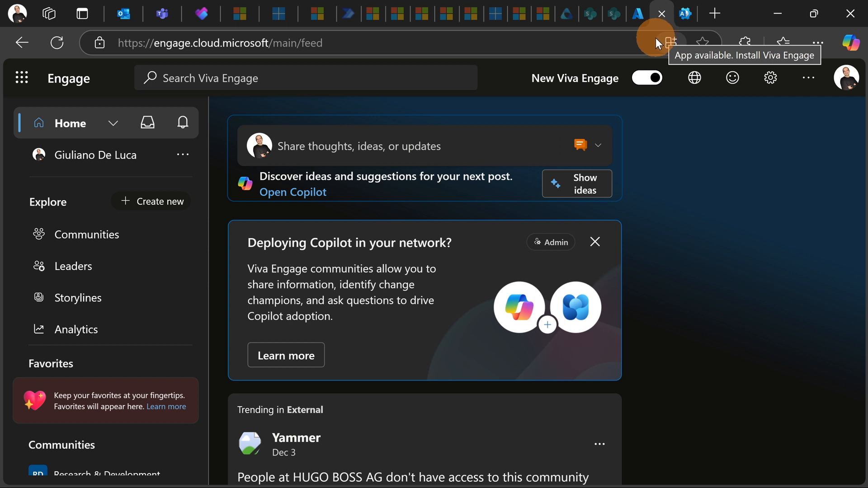
pyautogui.moveTo(209, 164)
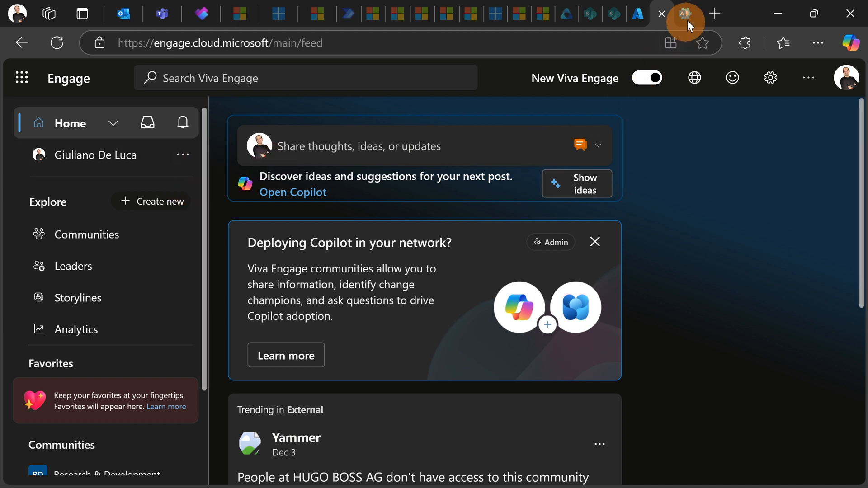
# Switch from Viva Engage to the Microsoft 365 admin center home page
pyautogui.click(686, 13)
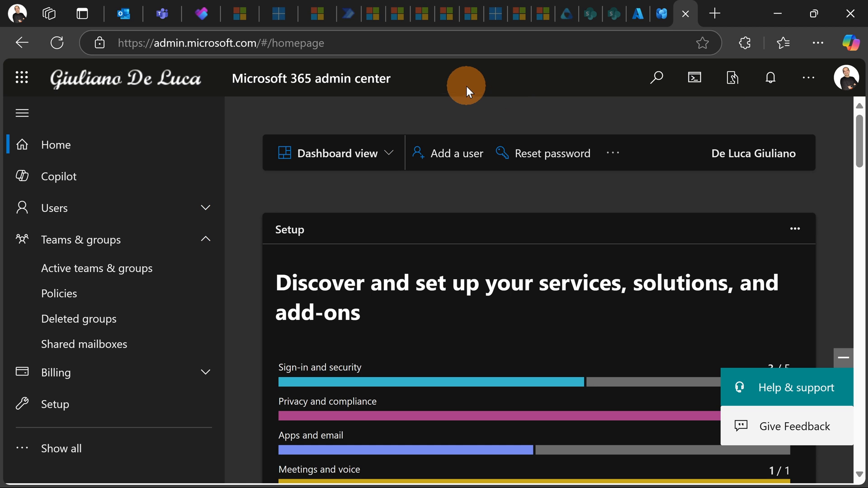
pyautogui.moveTo(243, 168)
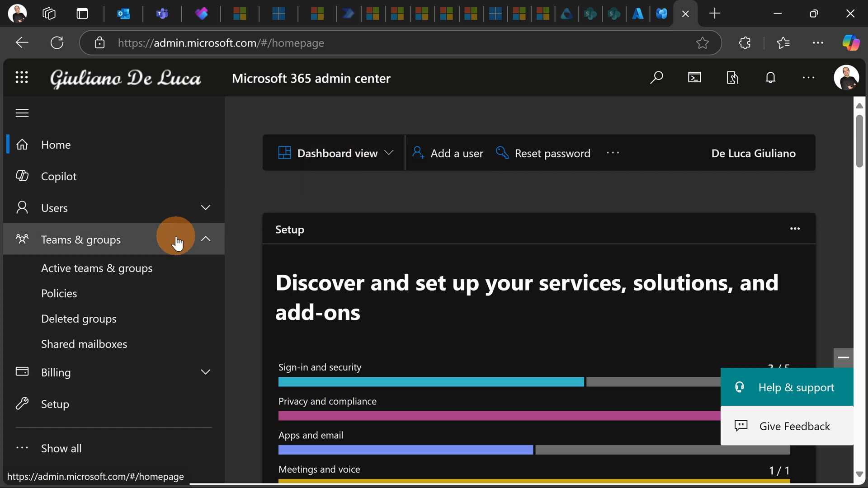
pyautogui.click(96, 268)
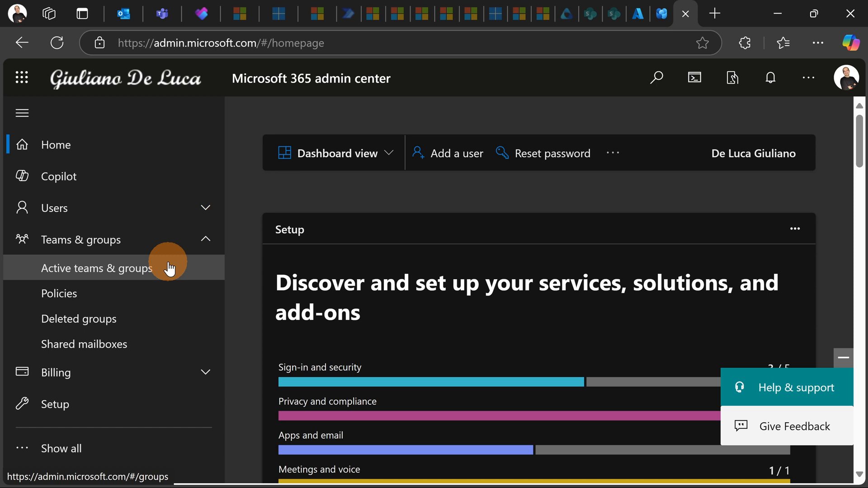
pyautogui.moveTo(428, 195)
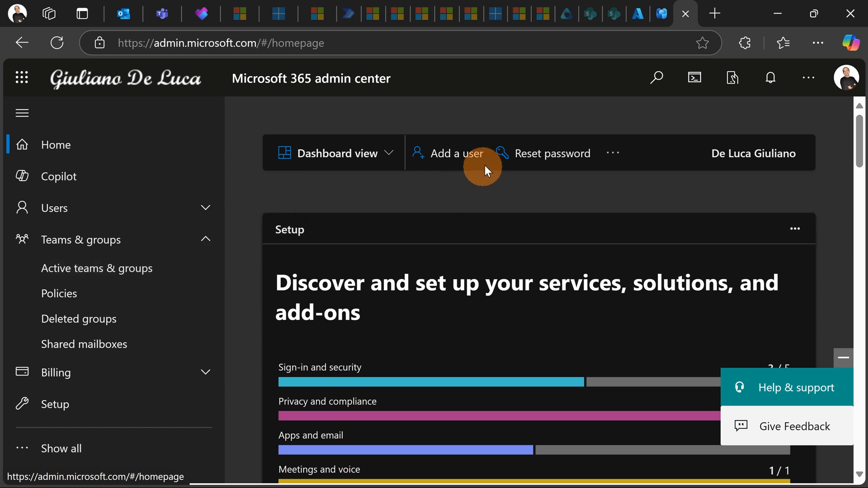
pyautogui.moveTo(524, 109)
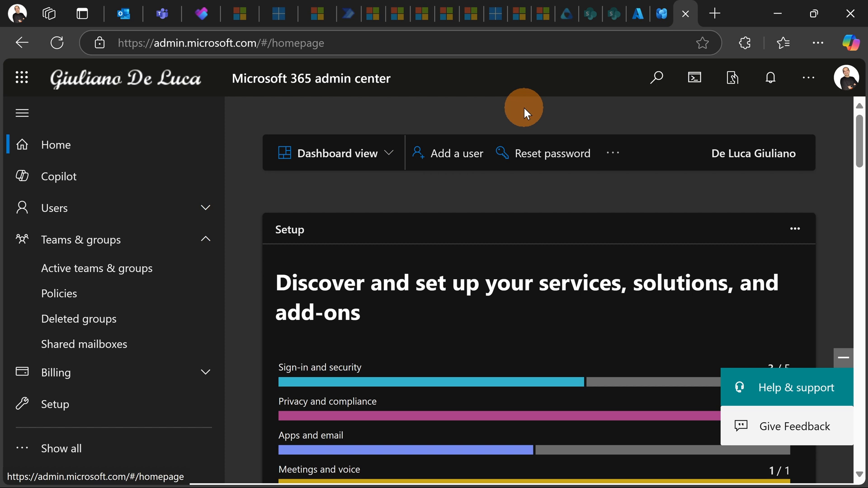
pyautogui.moveTo(525, 112)
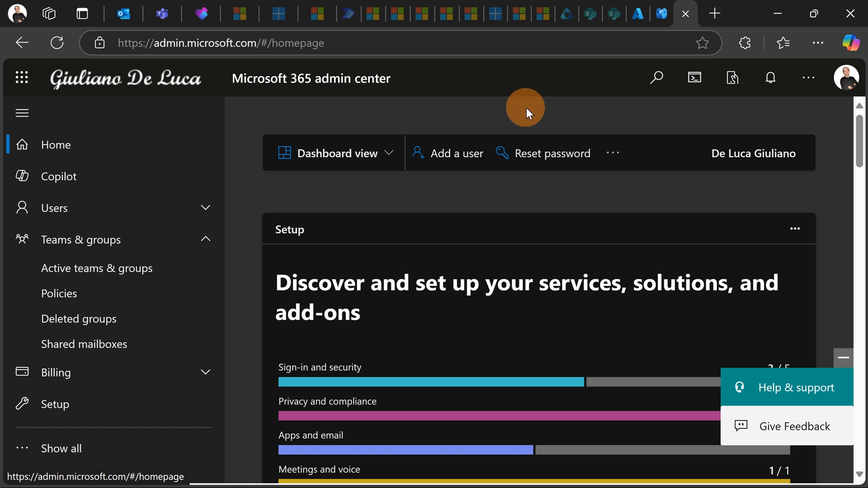
pyautogui.moveTo(556, 104)
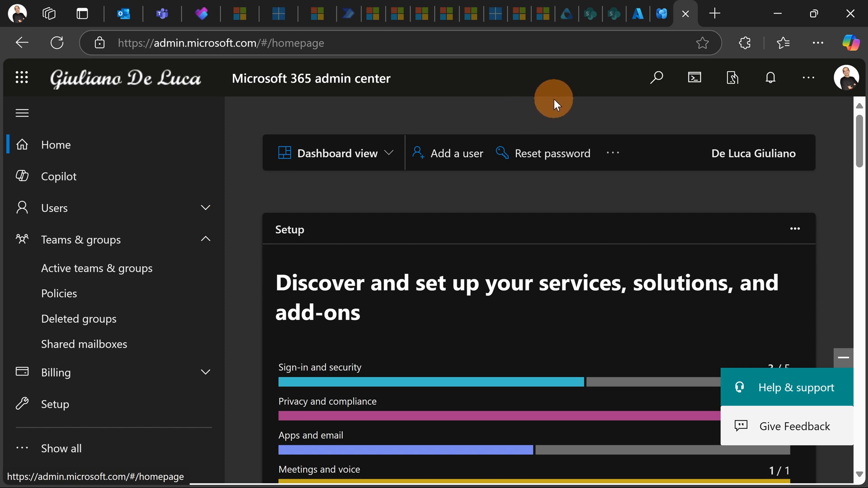
pyautogui.moveTo(584, 96)
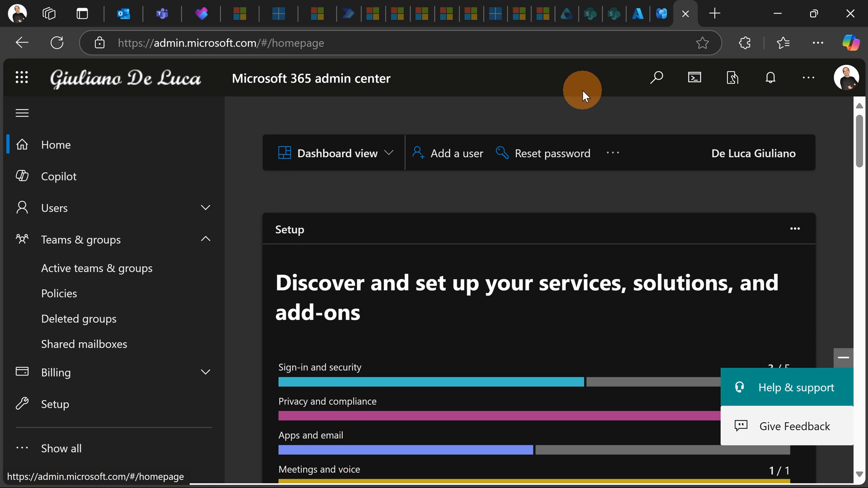
pyautogui.moveTo(362, 122)
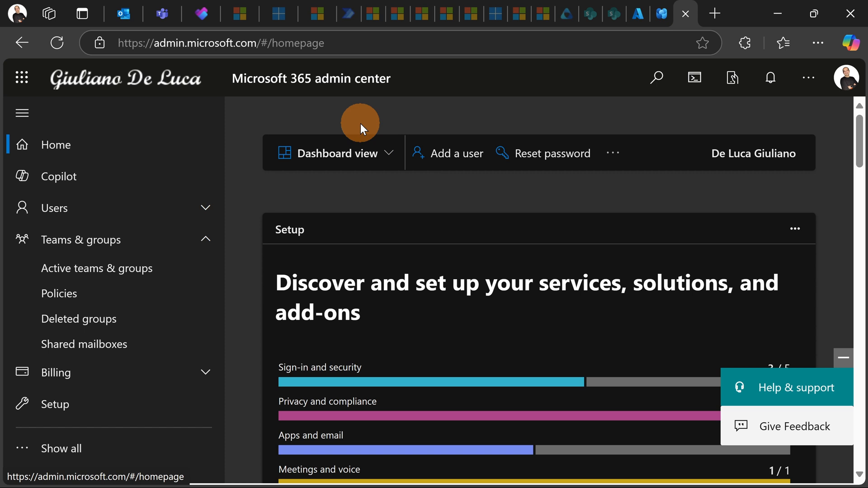
pyautogui.moveTo(393, 111)
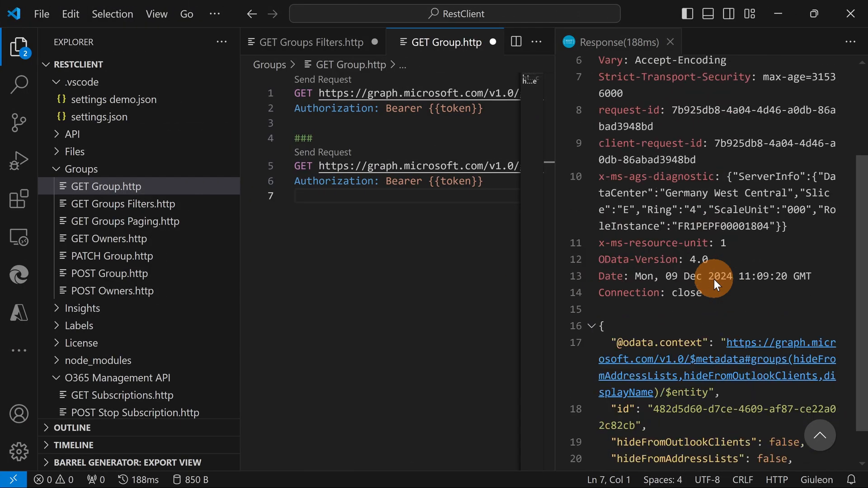
# Select and copy id 482d5d60-d7ce-4609-af87-ce22a02c82cb from the group lookup response
pyautogui.scroll(-3)
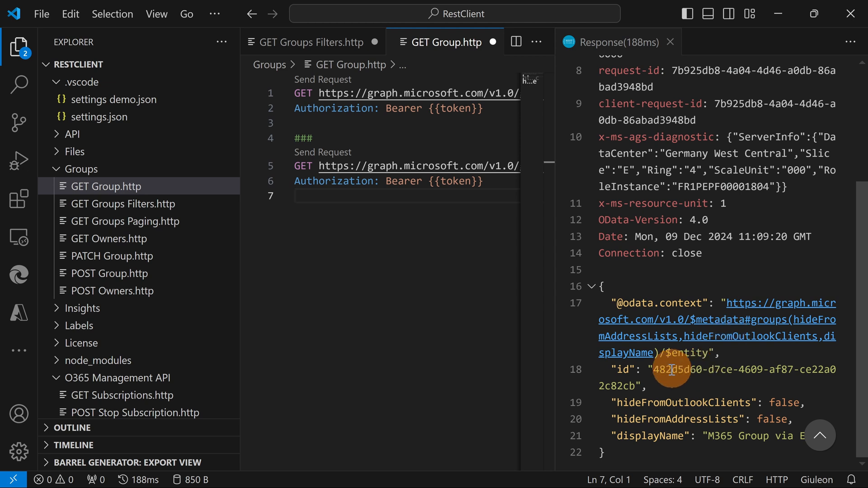
pyautogui.doubleClick(720, 370)
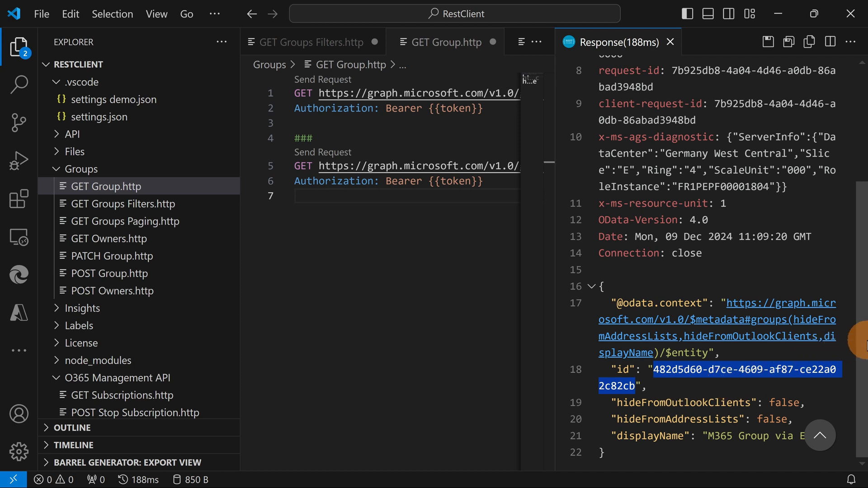
pyautogui.scroll(-3)
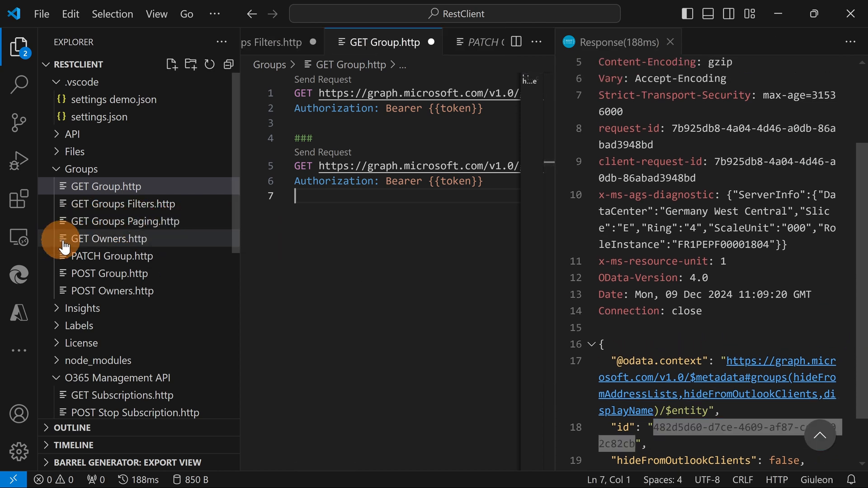
pyautogui.moveTo(127, 261)
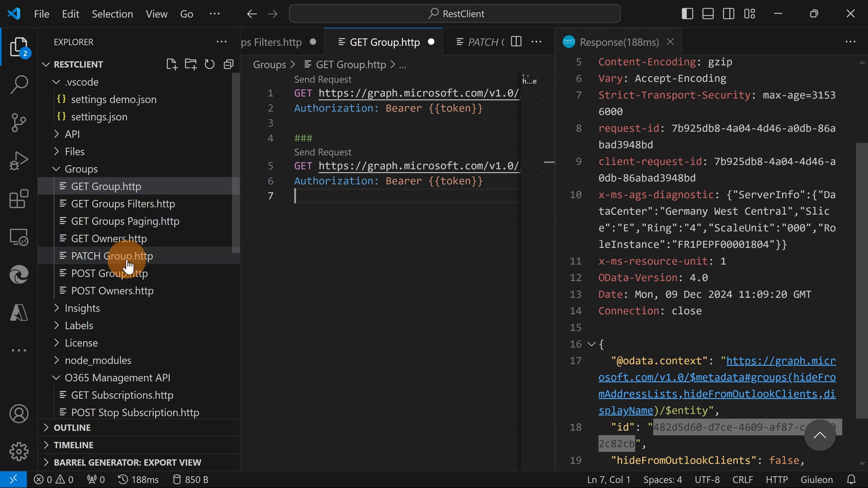
# In PATCH Group.http set hideFromOutlookClients true and target group 482d5d60-d7ce-4609-af87-ce22a02c82cb
pyautogui.click(112, 256)
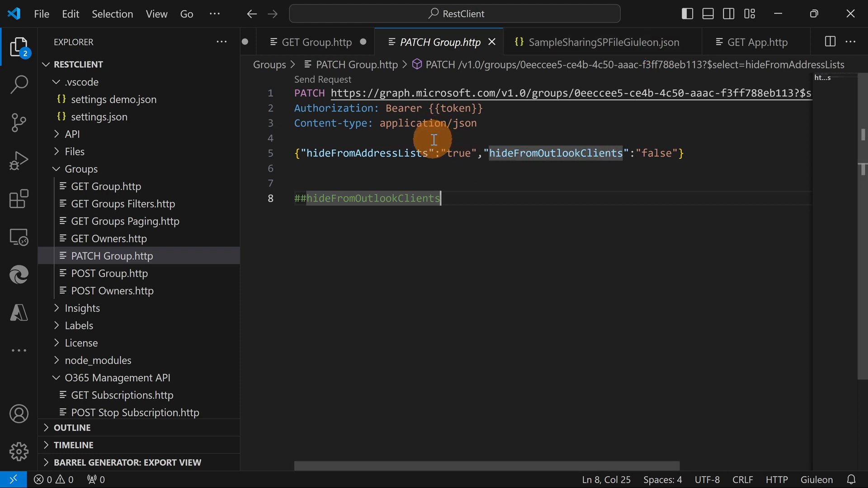
pyautogui.moveTo(531, 118)
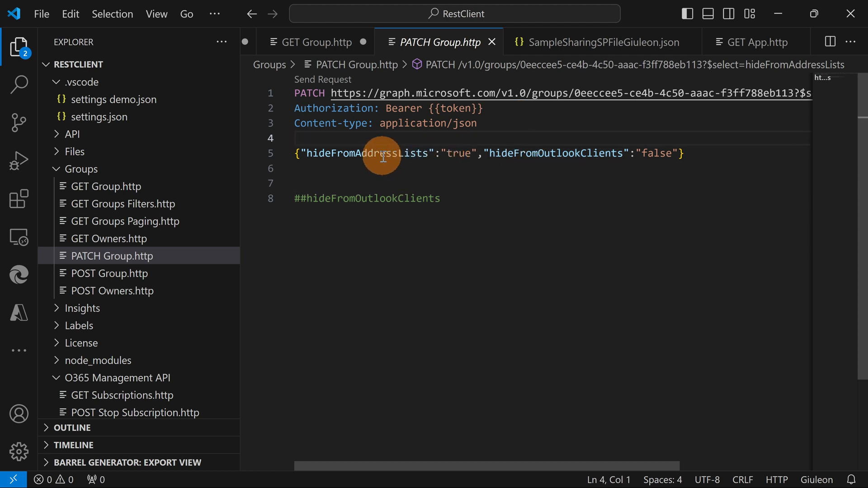
pyautogui.moveTo(629, 149)
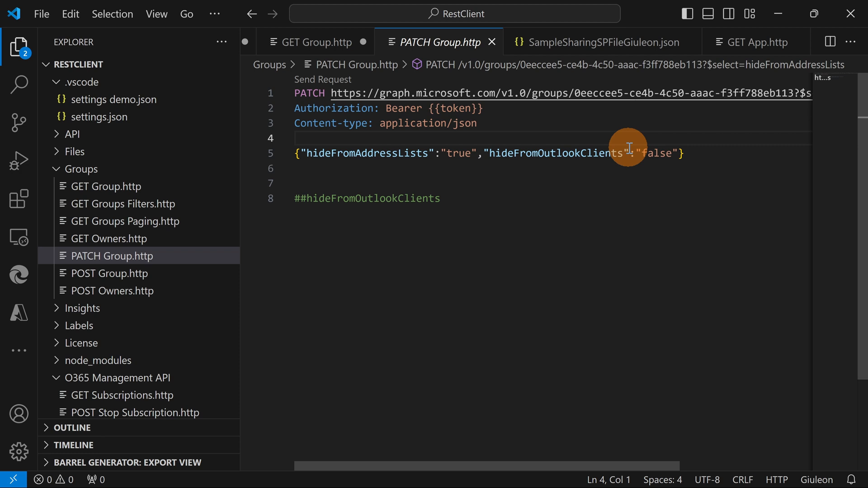
pyautogui.write('tru')
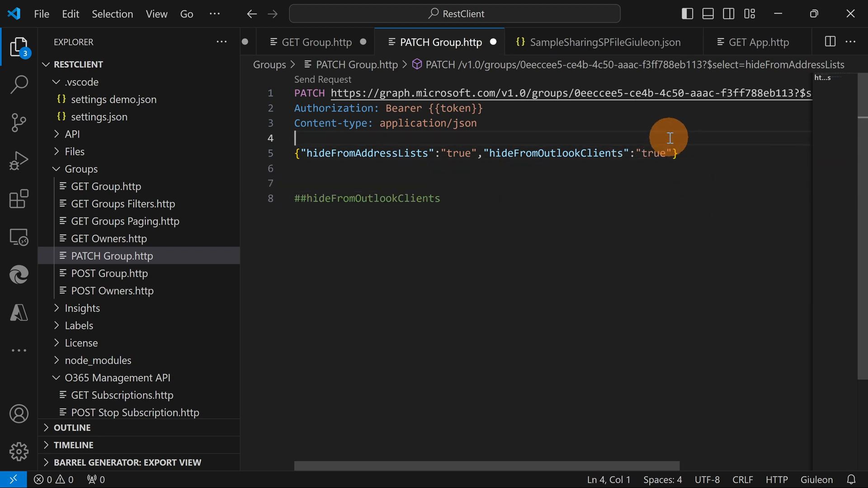
pyautogui.moveTo(654, 135)
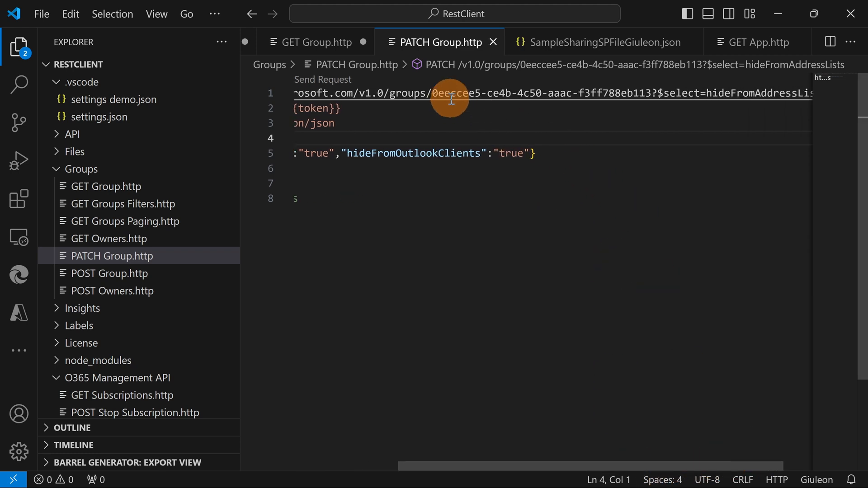
pyautogui.moveTo(429, 94); pyautogui.dragTo(490, 93)
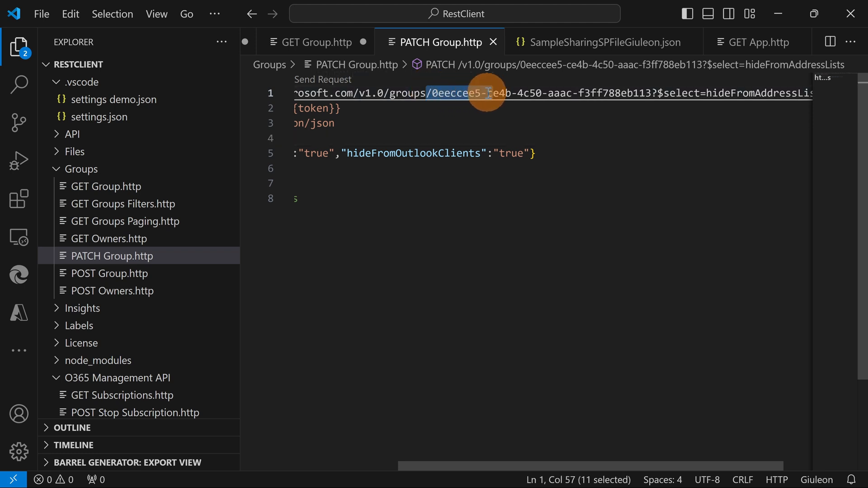
pyautogui.moveTo(489, 92); pyautogui.dragTo(642, 93)
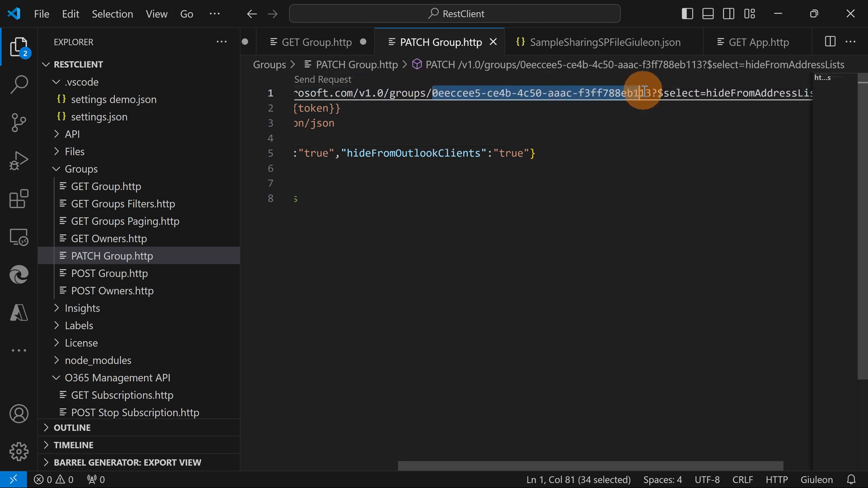
pyautogui.write('482d5d60-d7ce-4609-af87-ce22a02c82cb?$s')
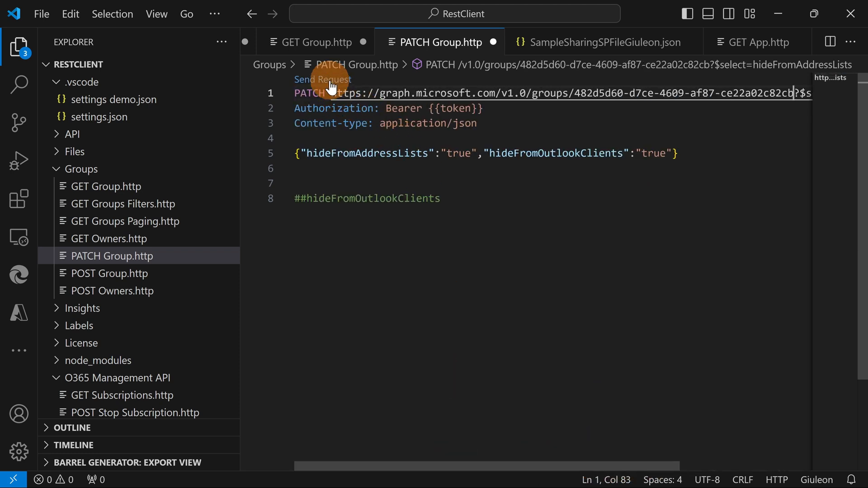
# Send the PATCH hiding the group from address lists and Outlook clients
pyautogui.click(322, 79)
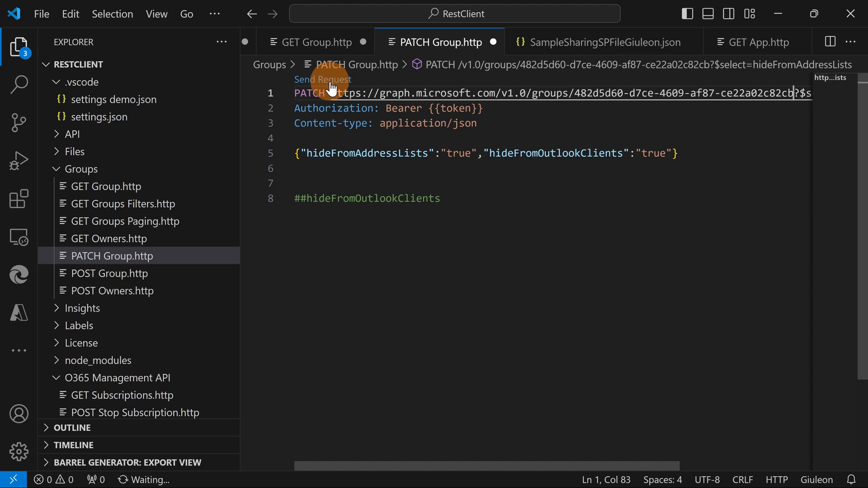
pyautogui.click(323, 80)
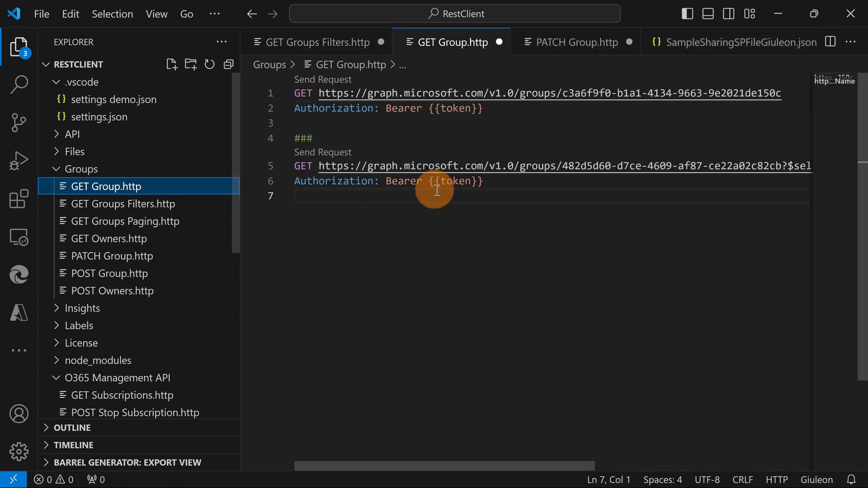
pyautogui.moveTo(323, 152)
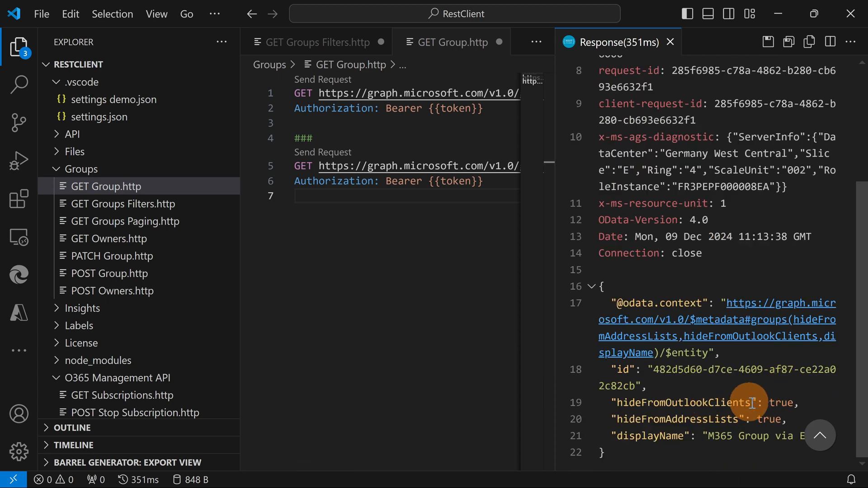
pyautogui.moveTo(780, 413)
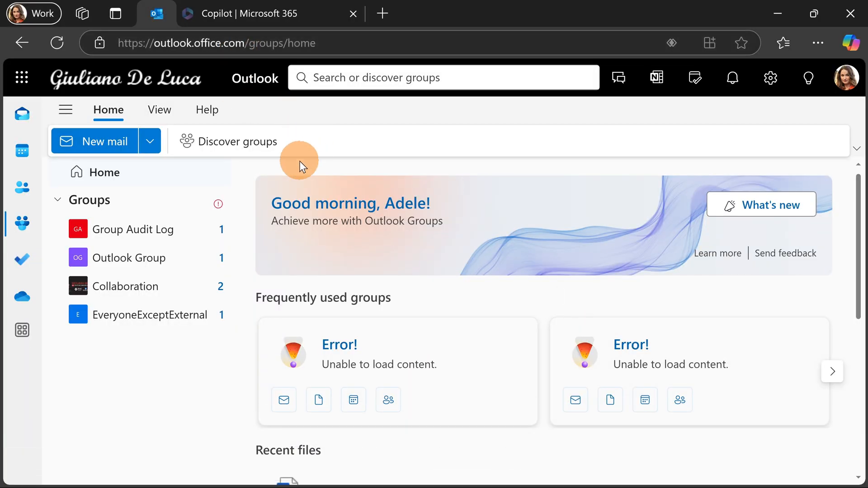
pyautogui.click(235, 141)
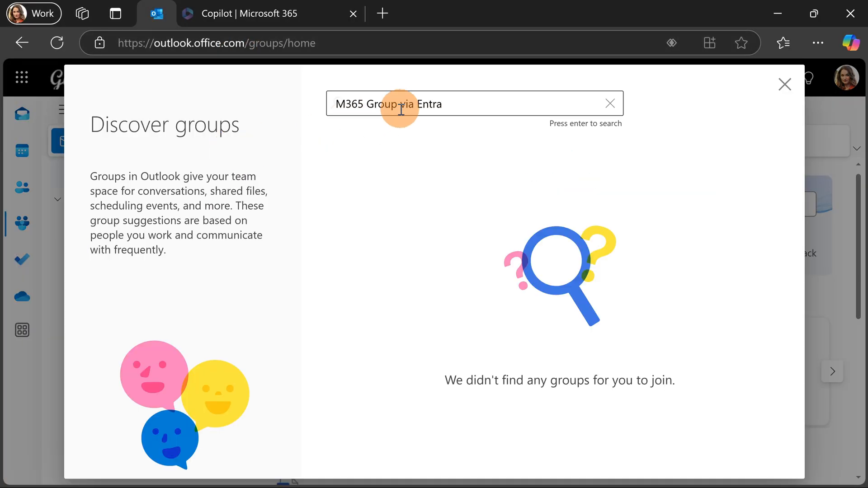
pyautogui.press('Enter')
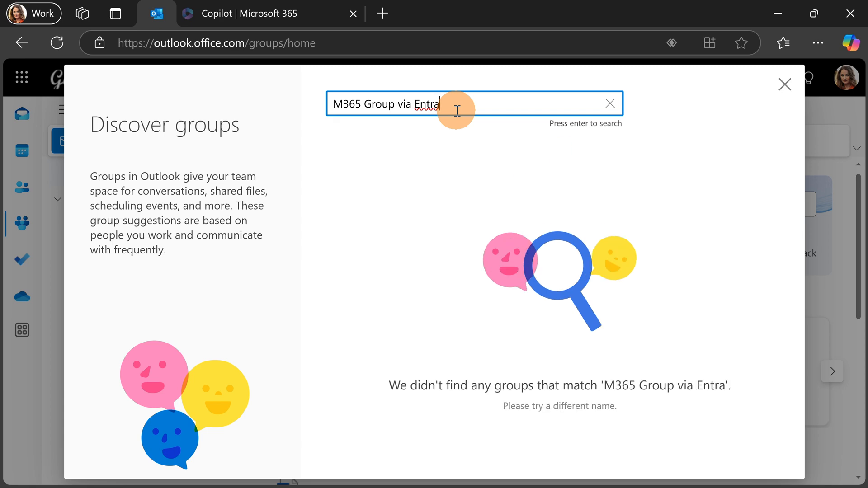
pyautogui.click(784, 85)
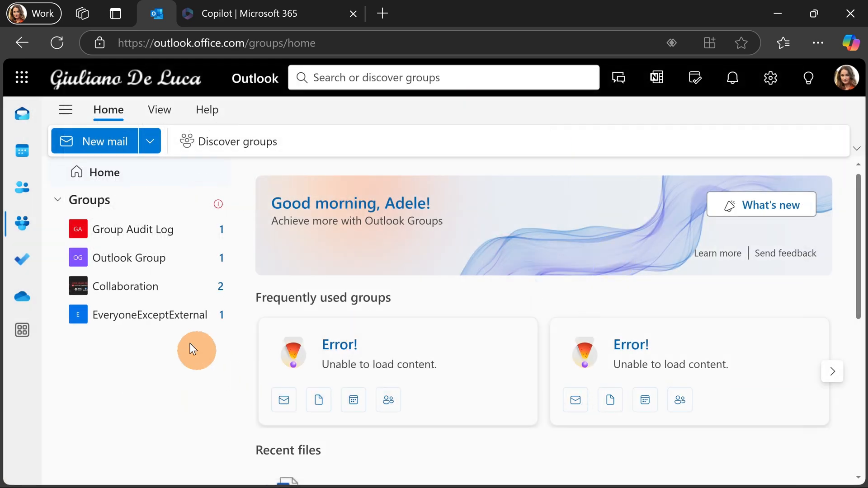
pyautogui.moveTo(182, 349)
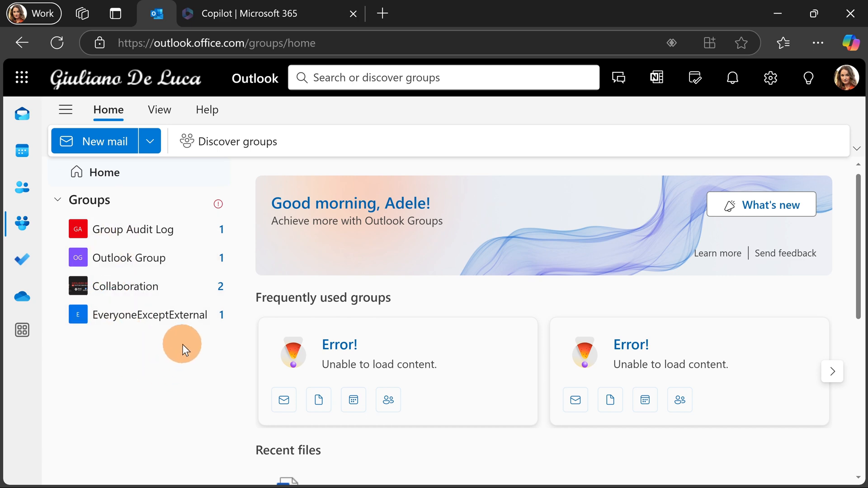